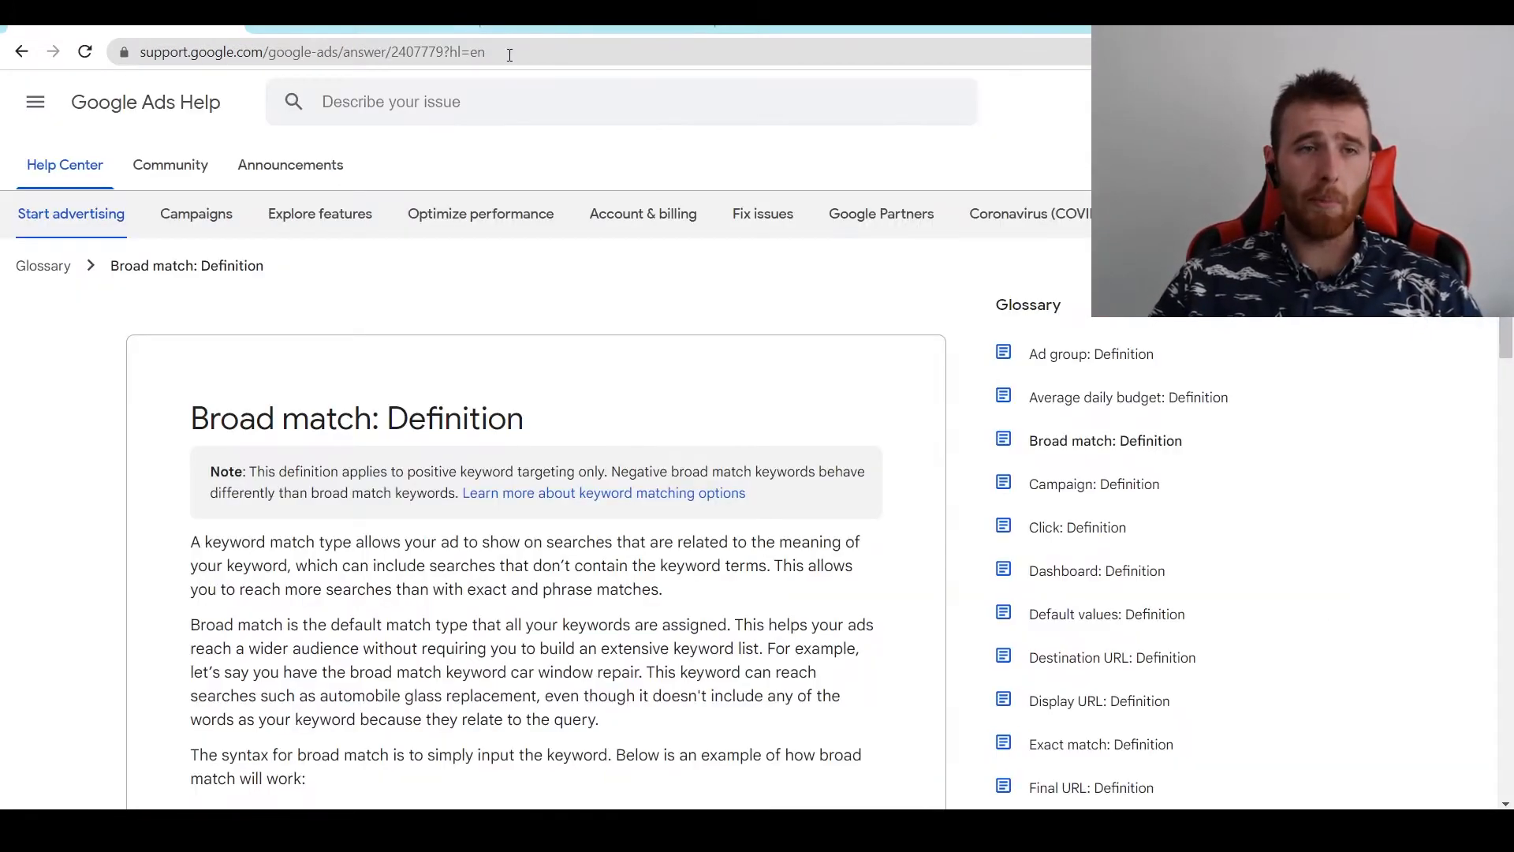
# Reach Keyword Planner from the Tools and Settings planning menu
pyautogui.scroll(-3)
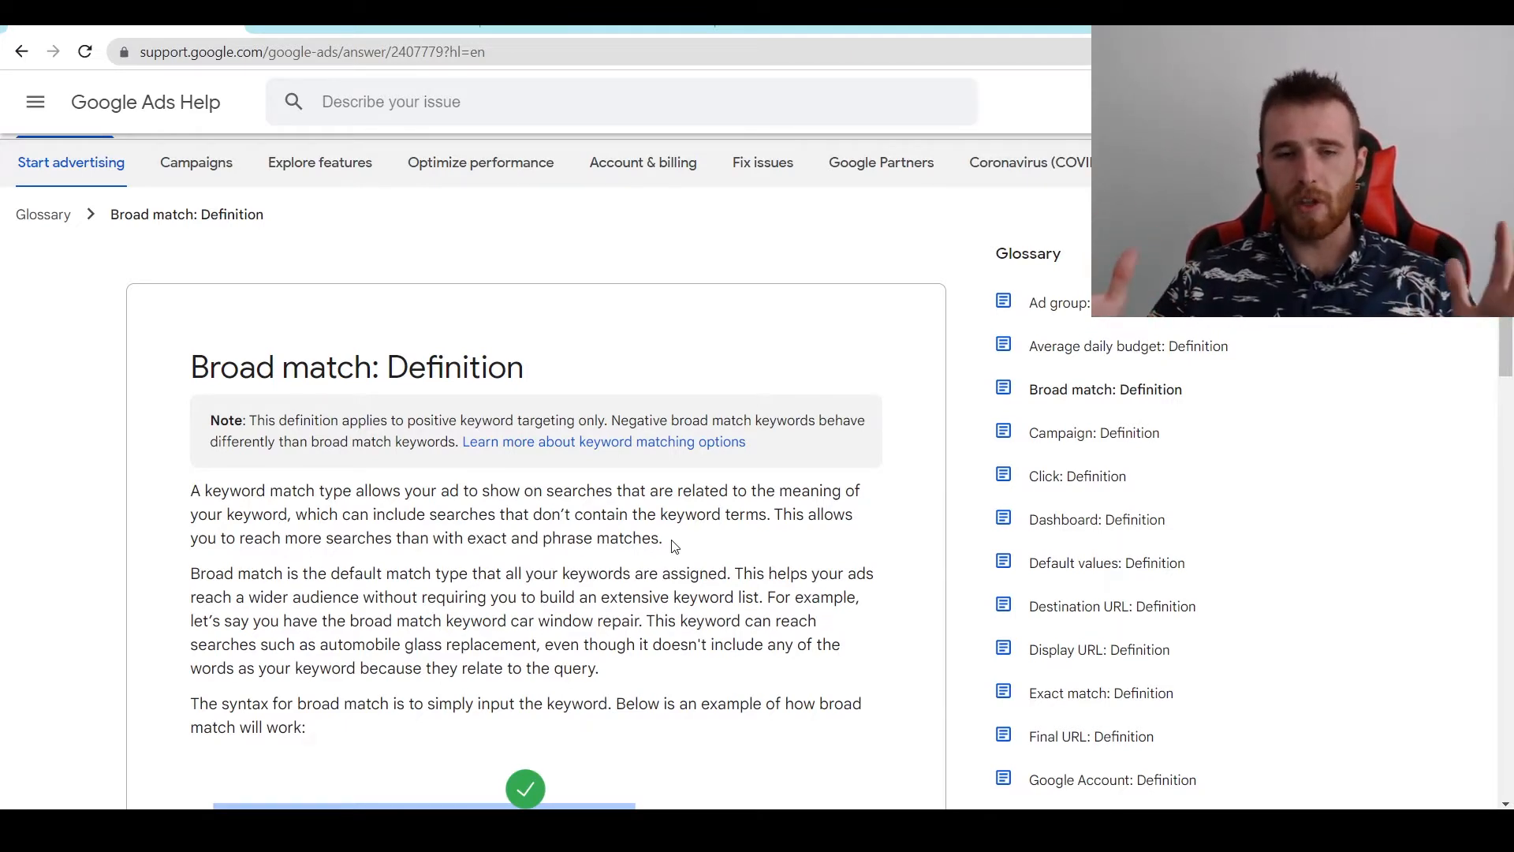
pyautogui.scroll(-3)
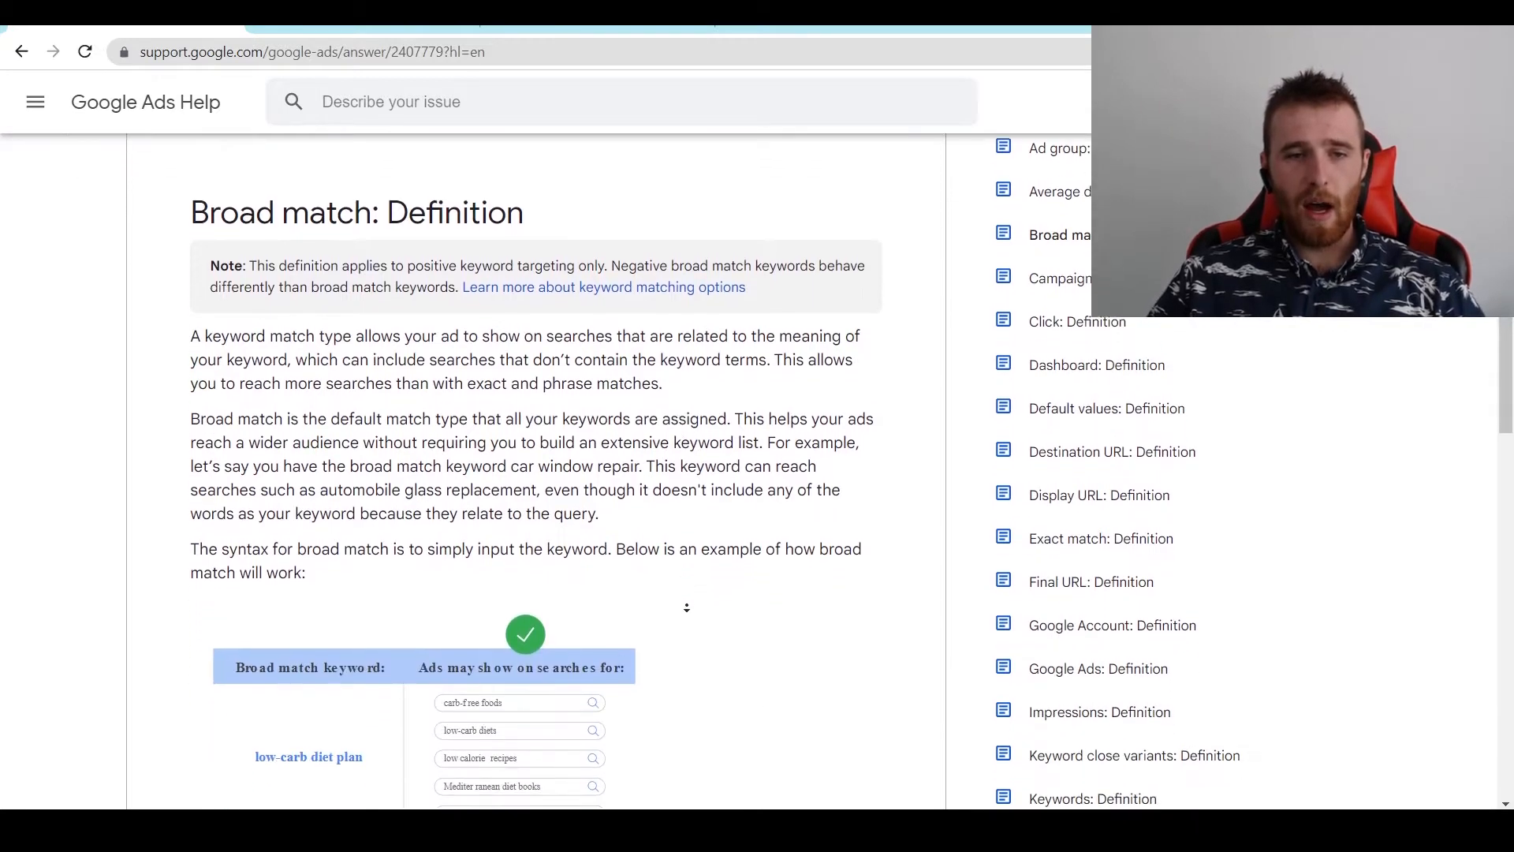
pyautogui.scroll(-3)
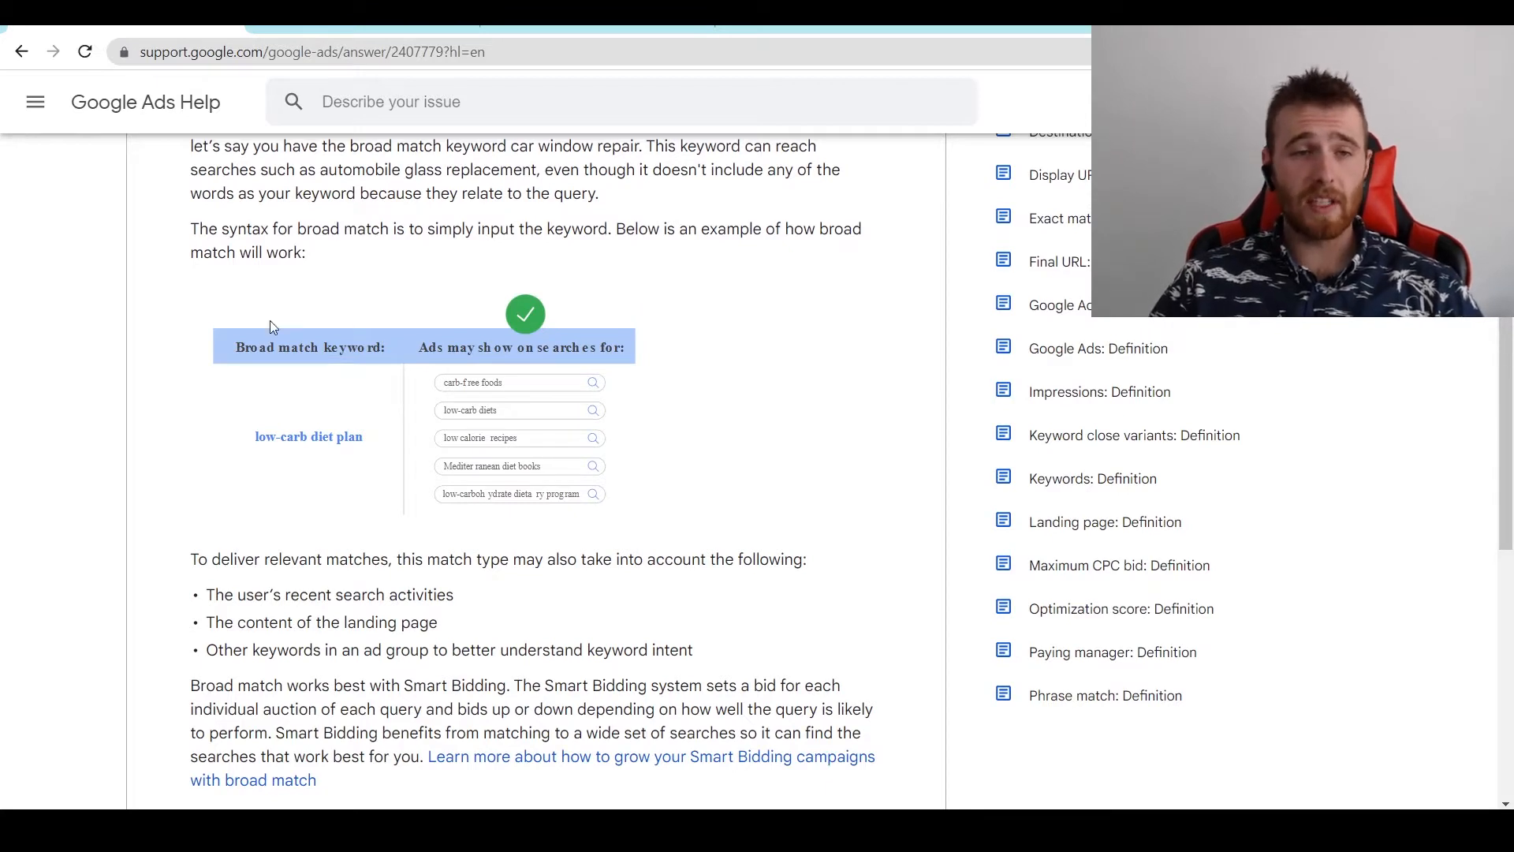
pyautogui.moveTo(342, 450)
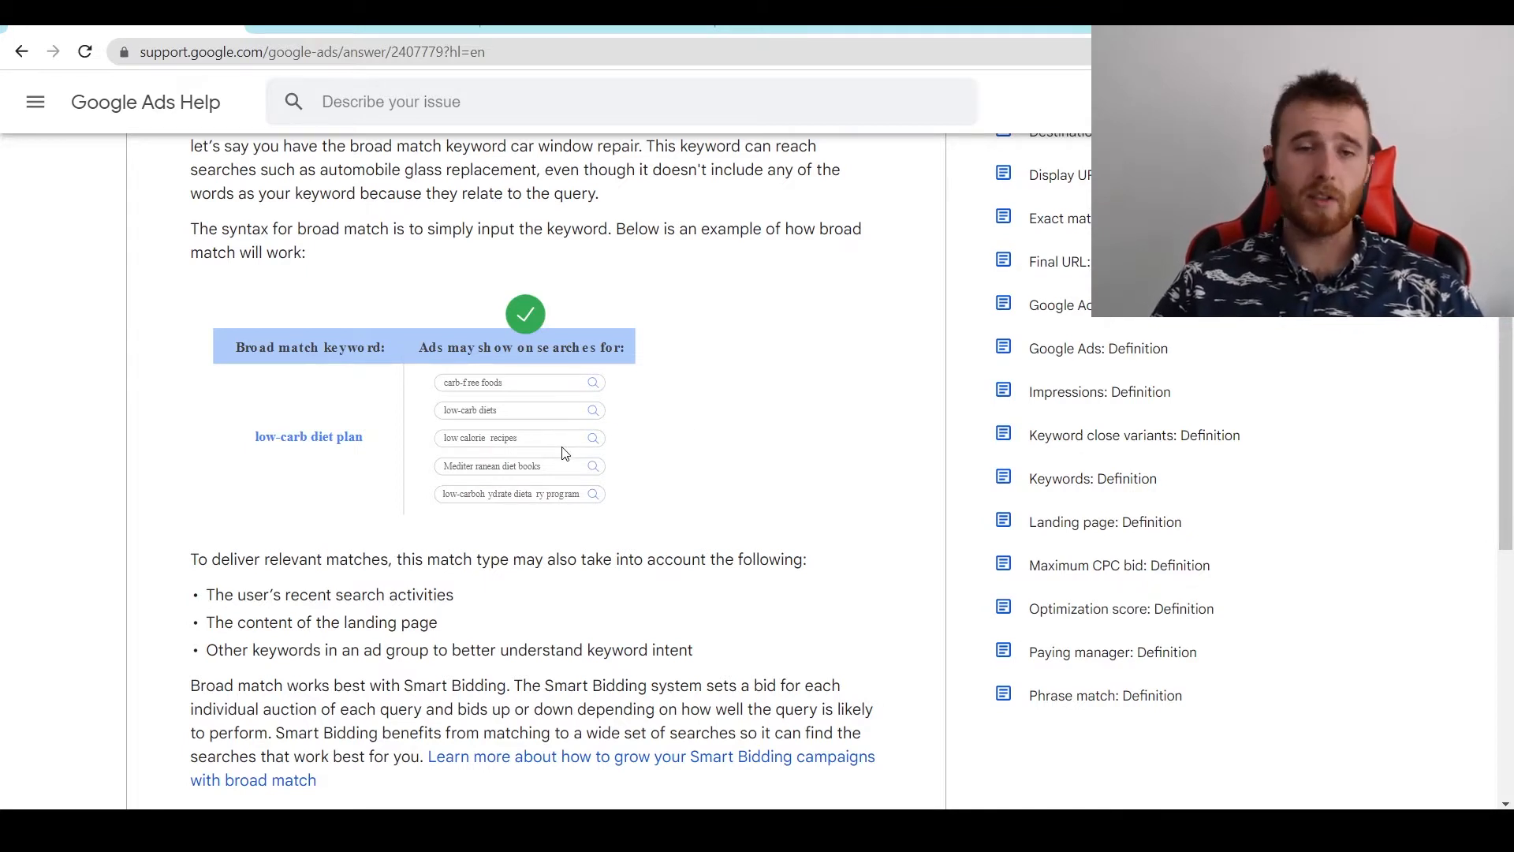
pyautogui.moveTo(544, 465)
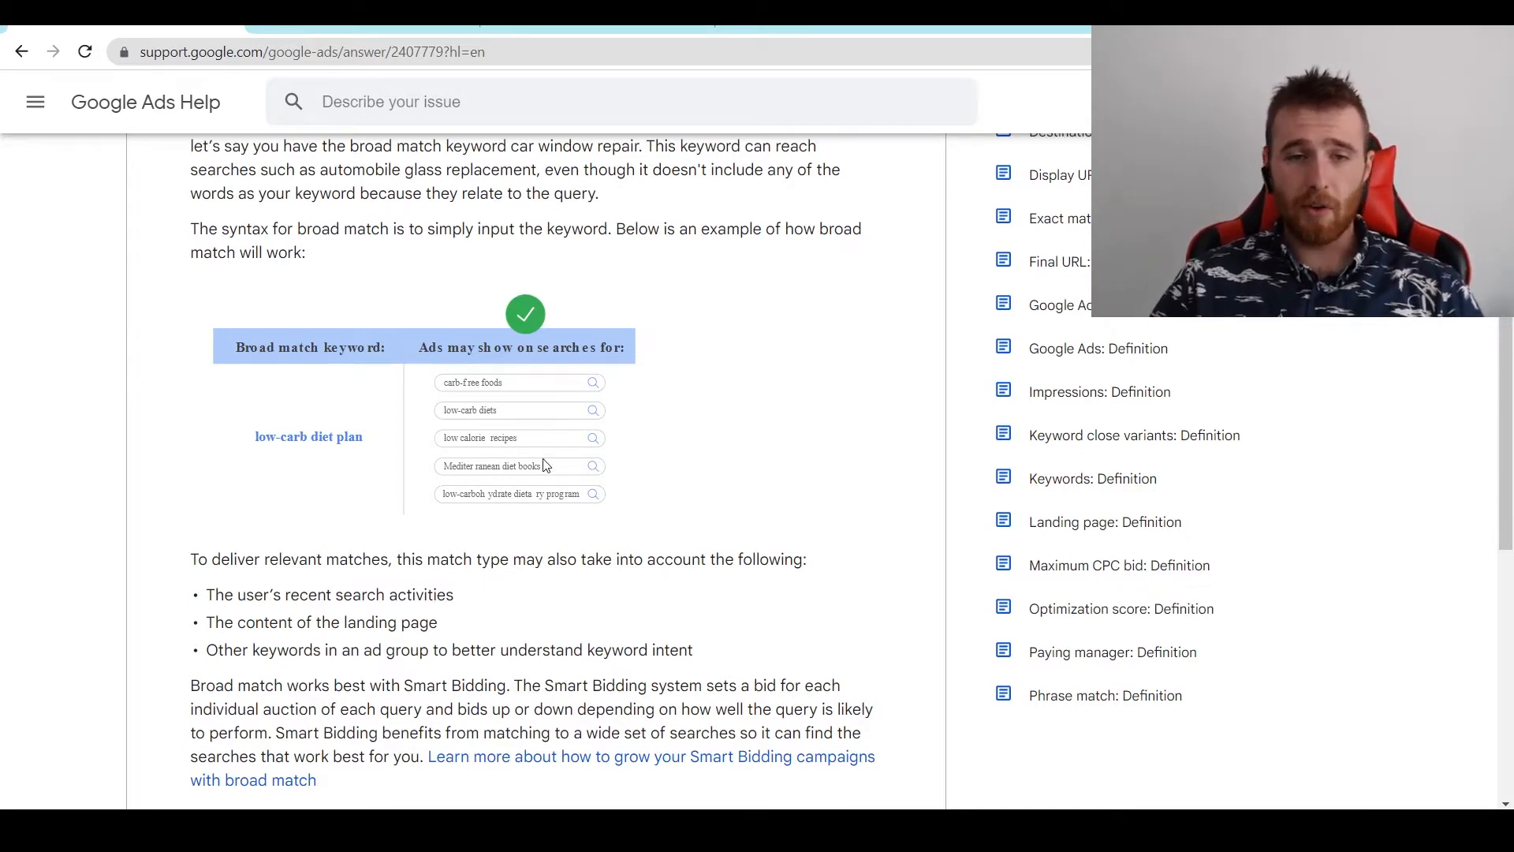
pyautogui.moveTo(505, 514)
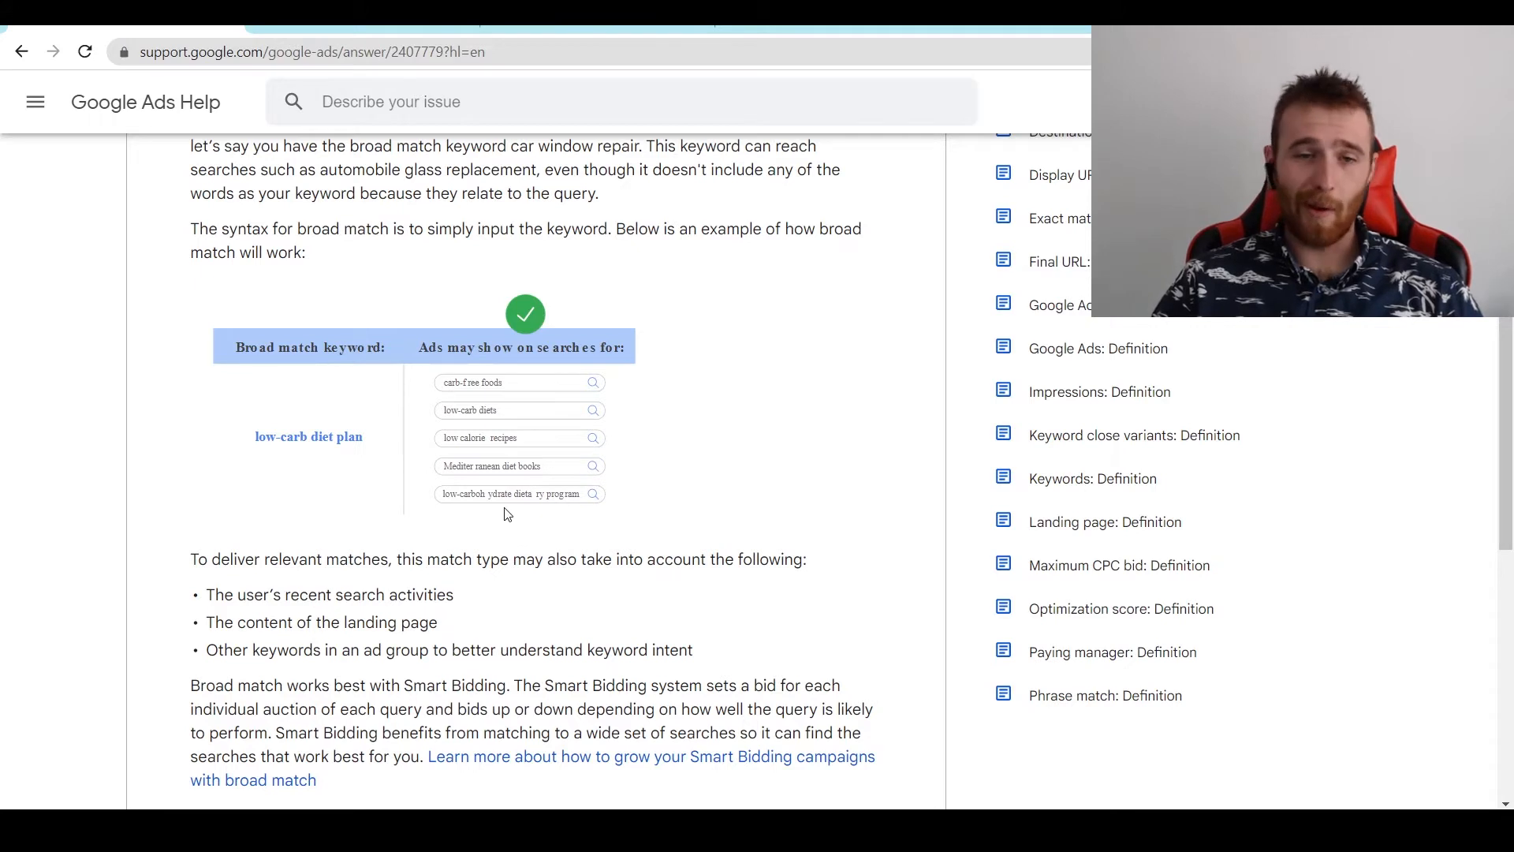
pyautogui.moveTo(685, 505)
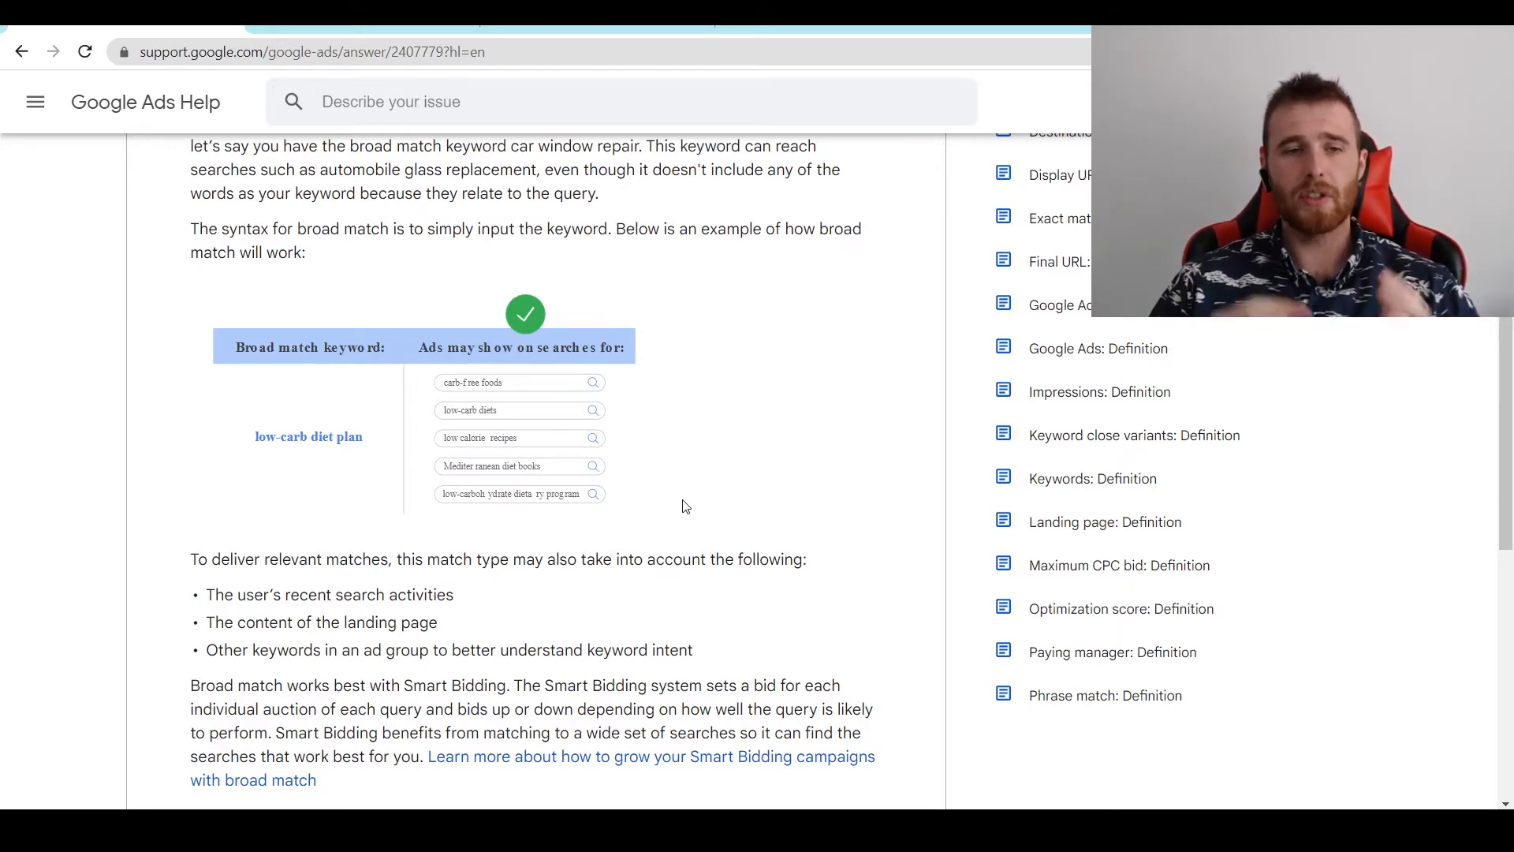
pyautogui.moveTo(707, 498)
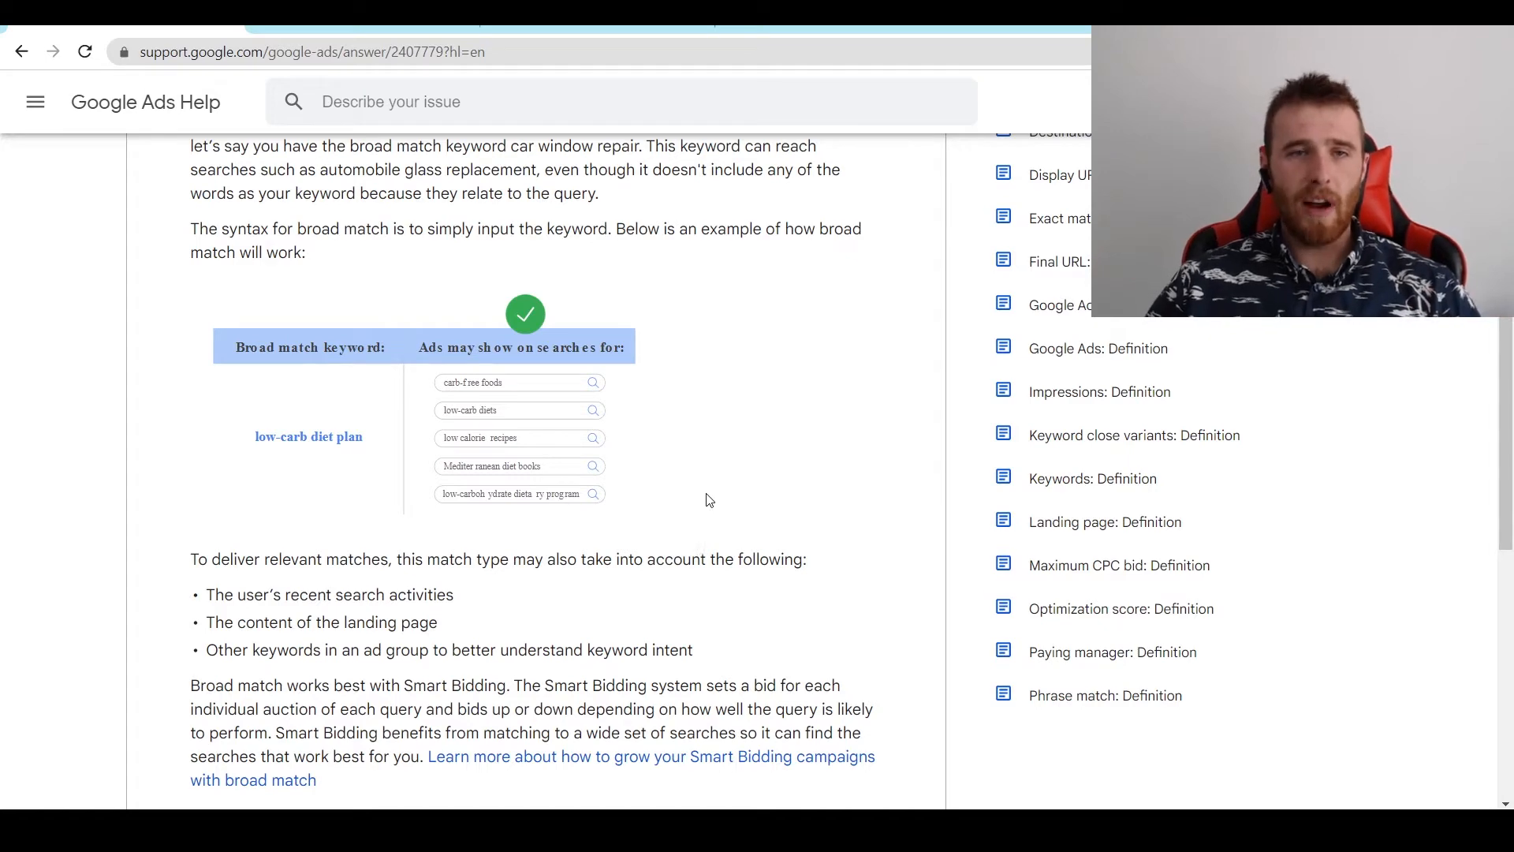
pyautogui.moveTo(749, 276)
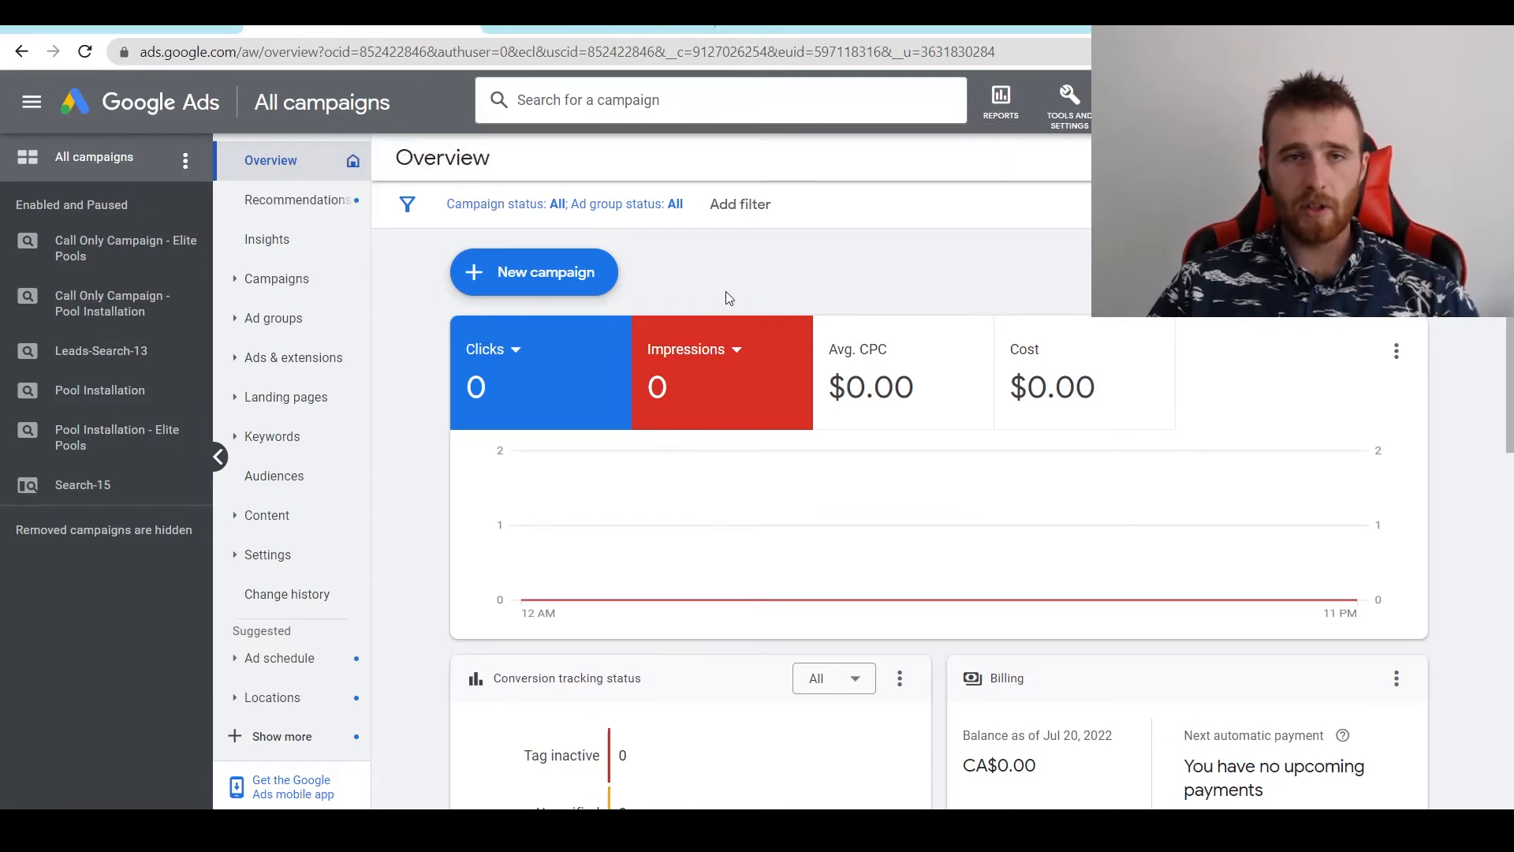
pyautogui.moveTo(1082, 147)
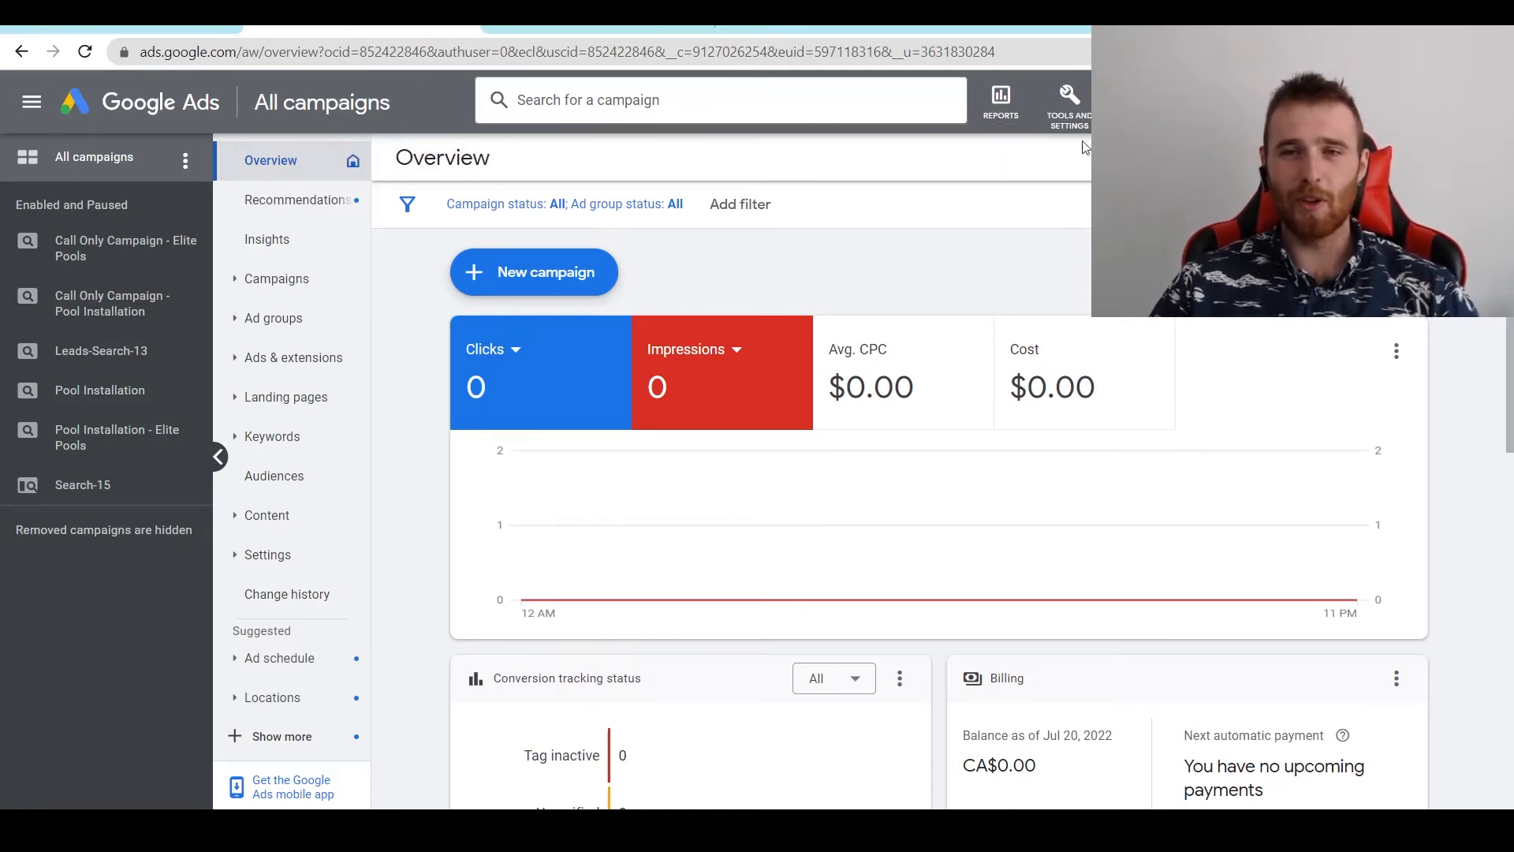
pyautogui.click(1070, 95)
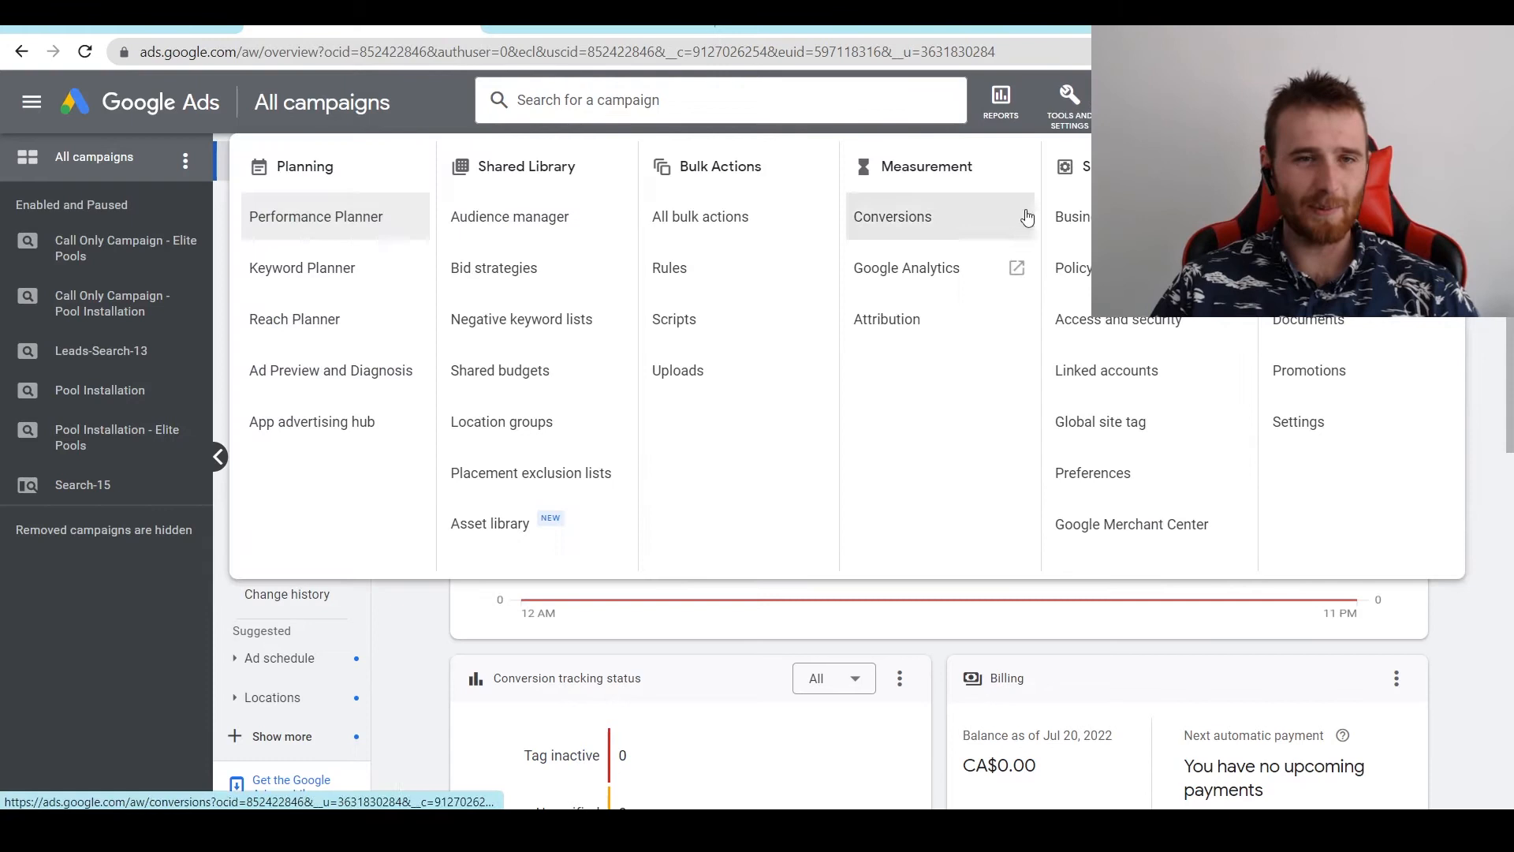
pyautogui.moveTo(300, 281)
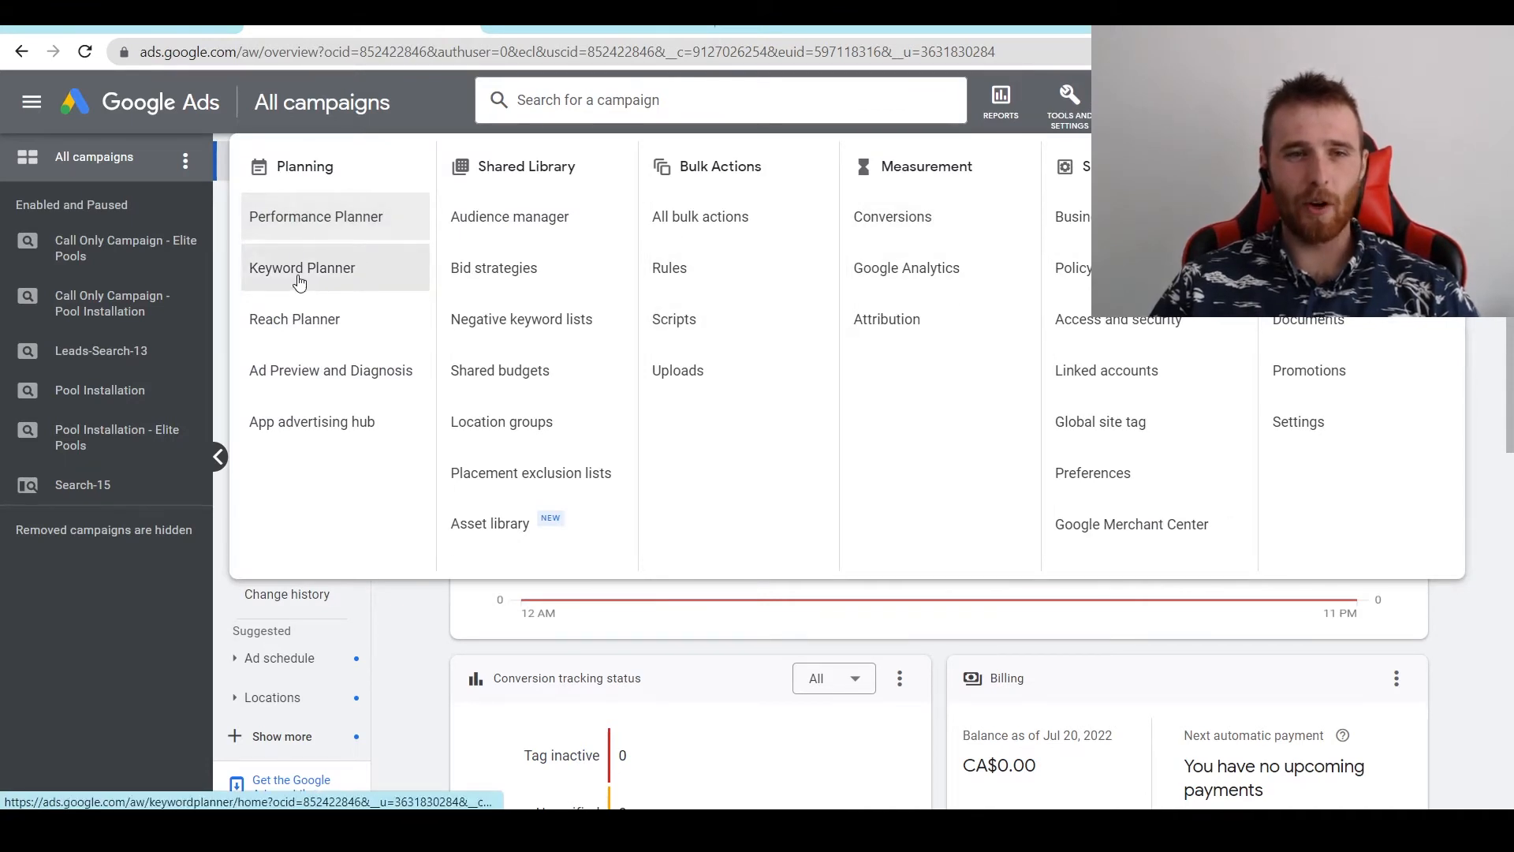
pyautogui.click(303, 268)
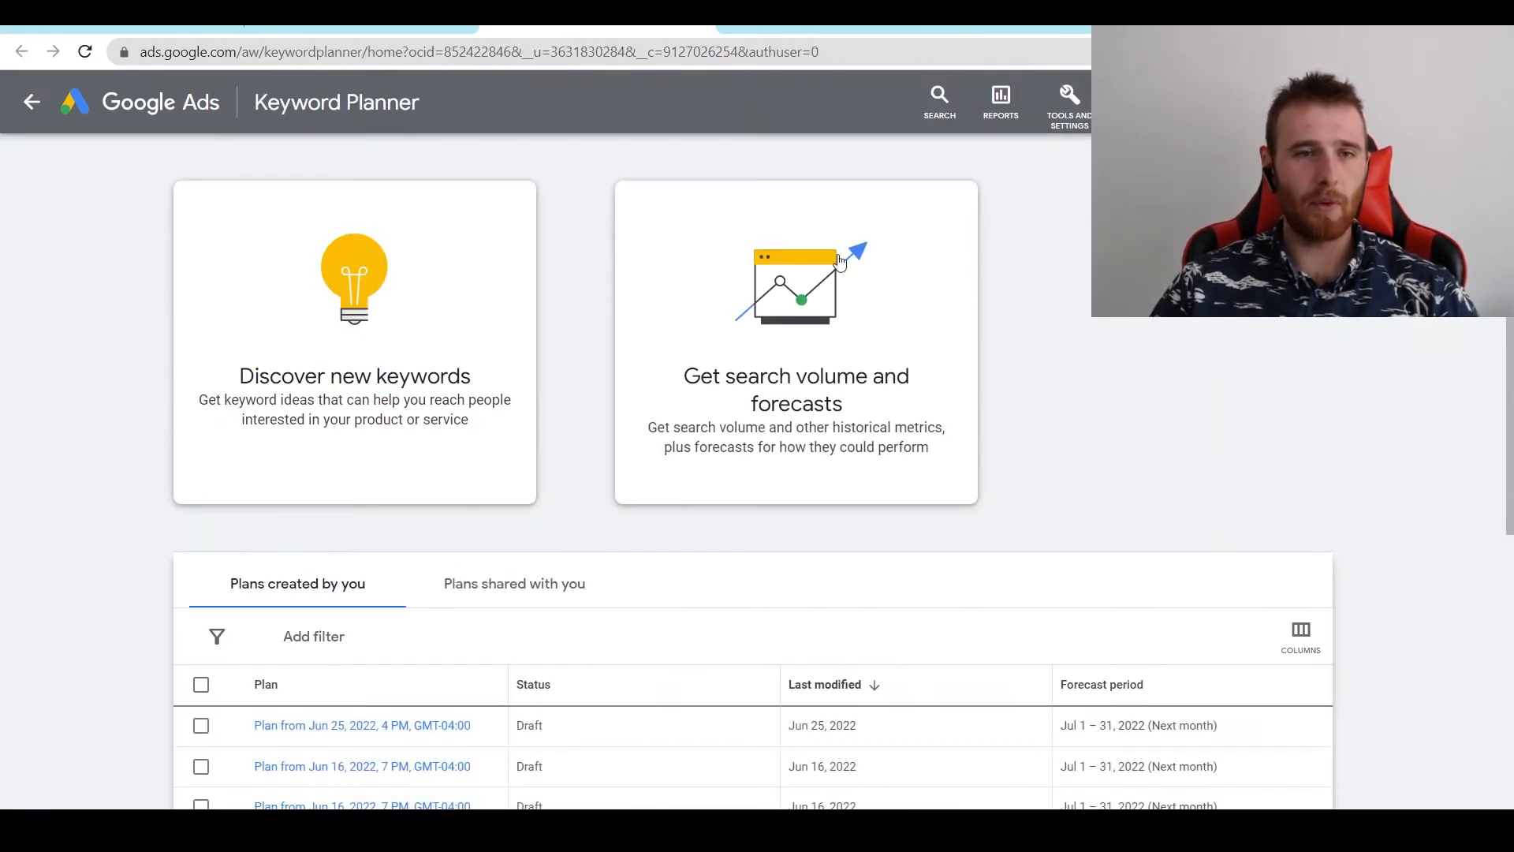
pyautogui.moveTo(340, 341)
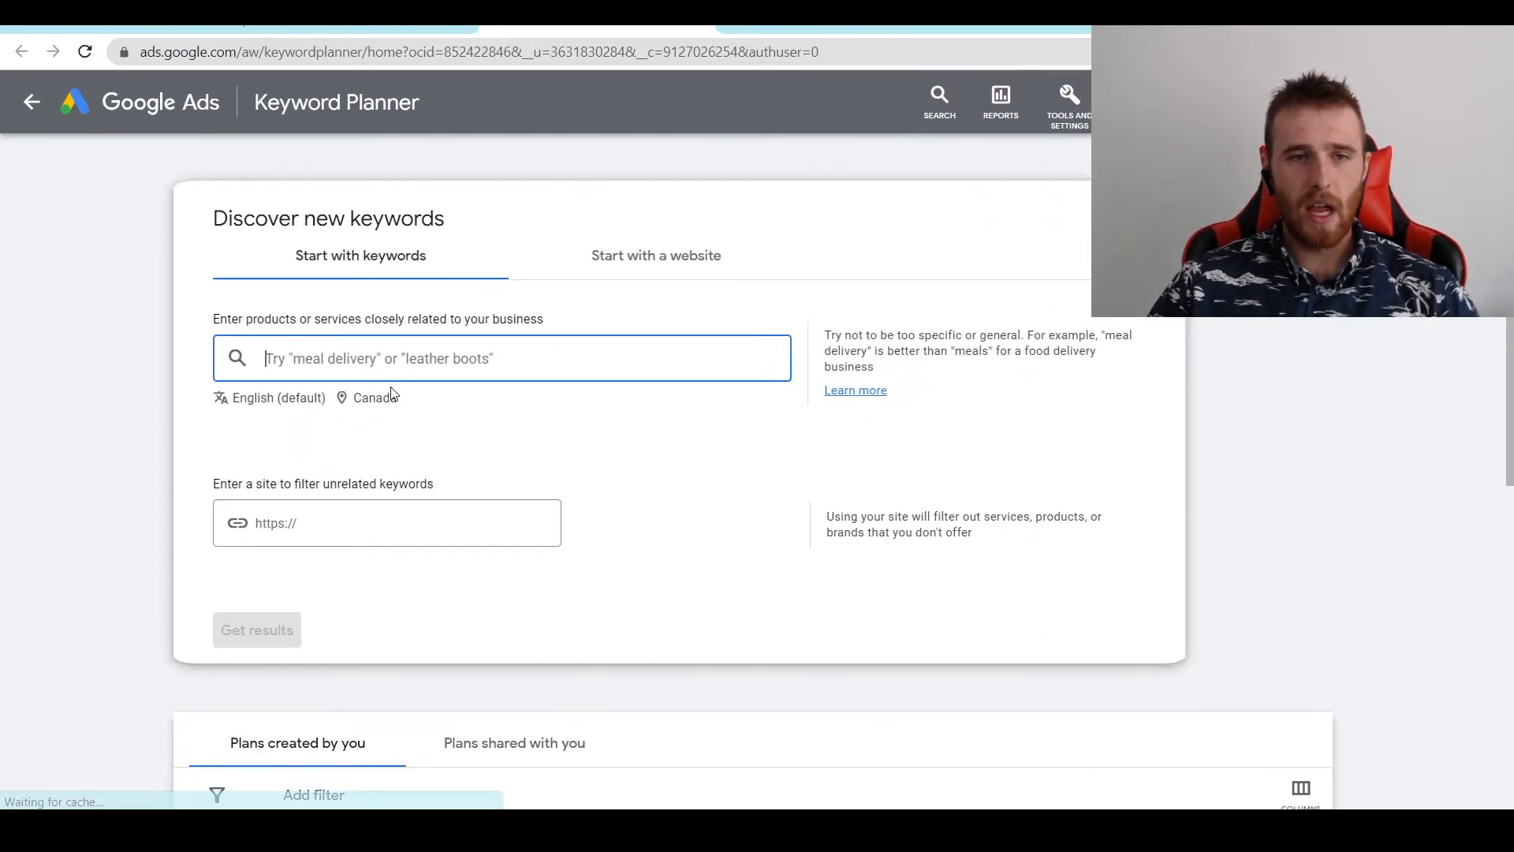
# Replace Canada with Toronto, Ontario, Canada as the targeted location and save it
pyautogui.click(373, 398)
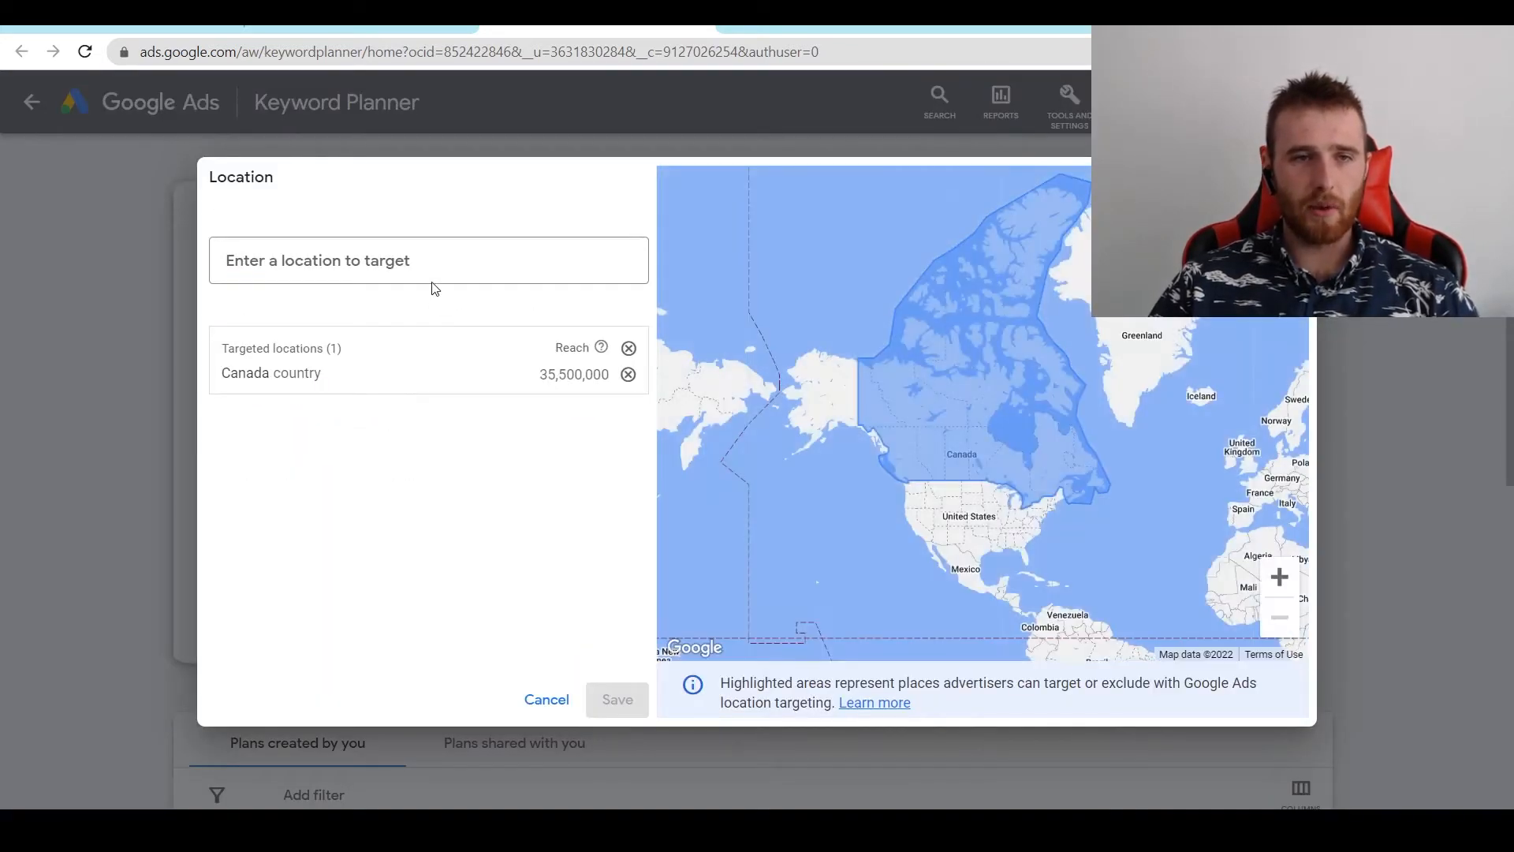
pyautogui.click(628, 374)
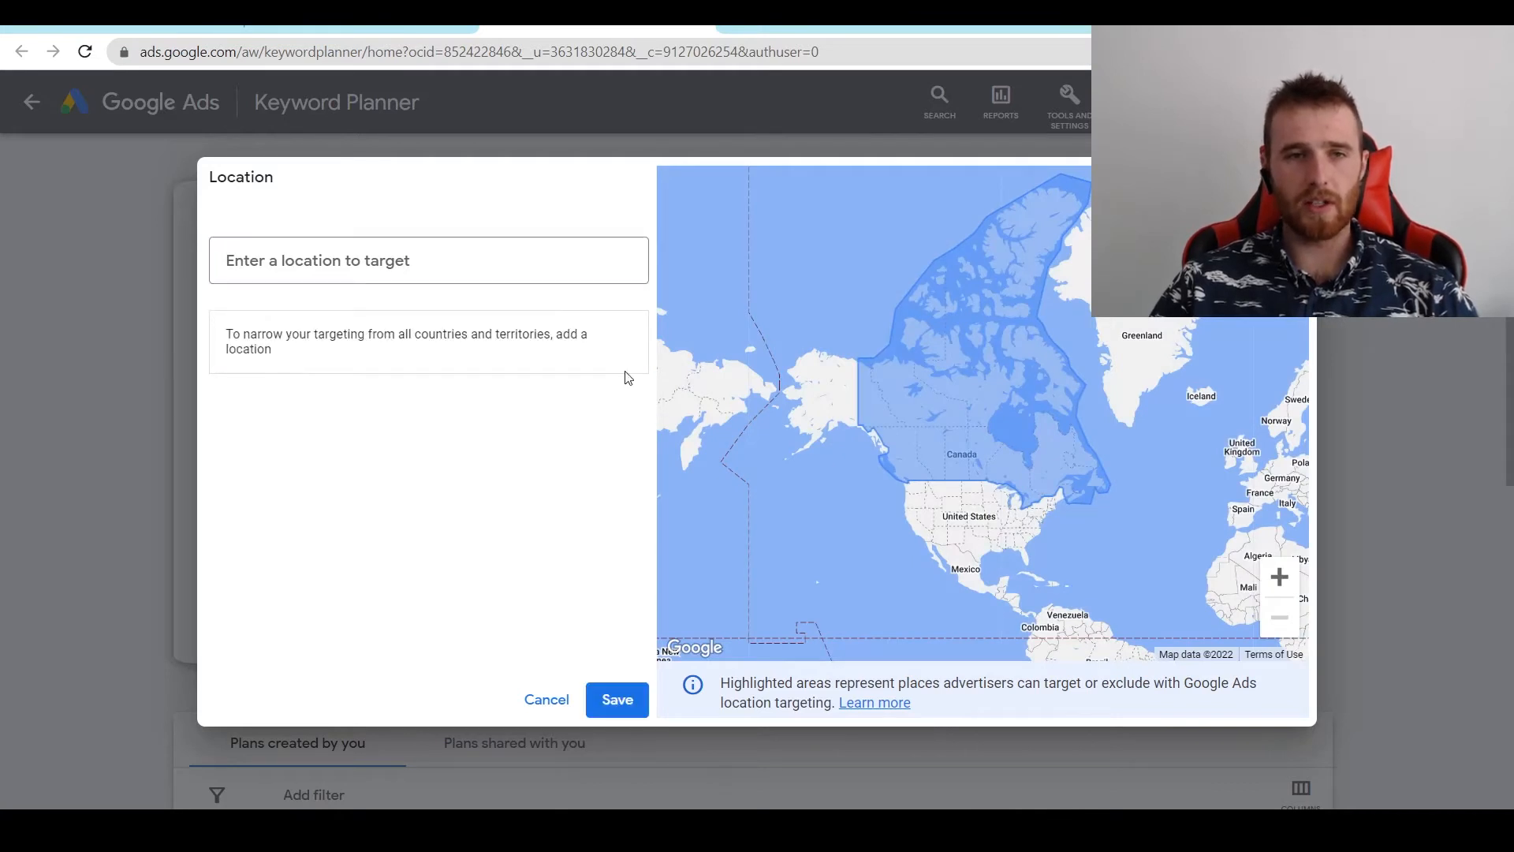
pyautogui.write('toronto')
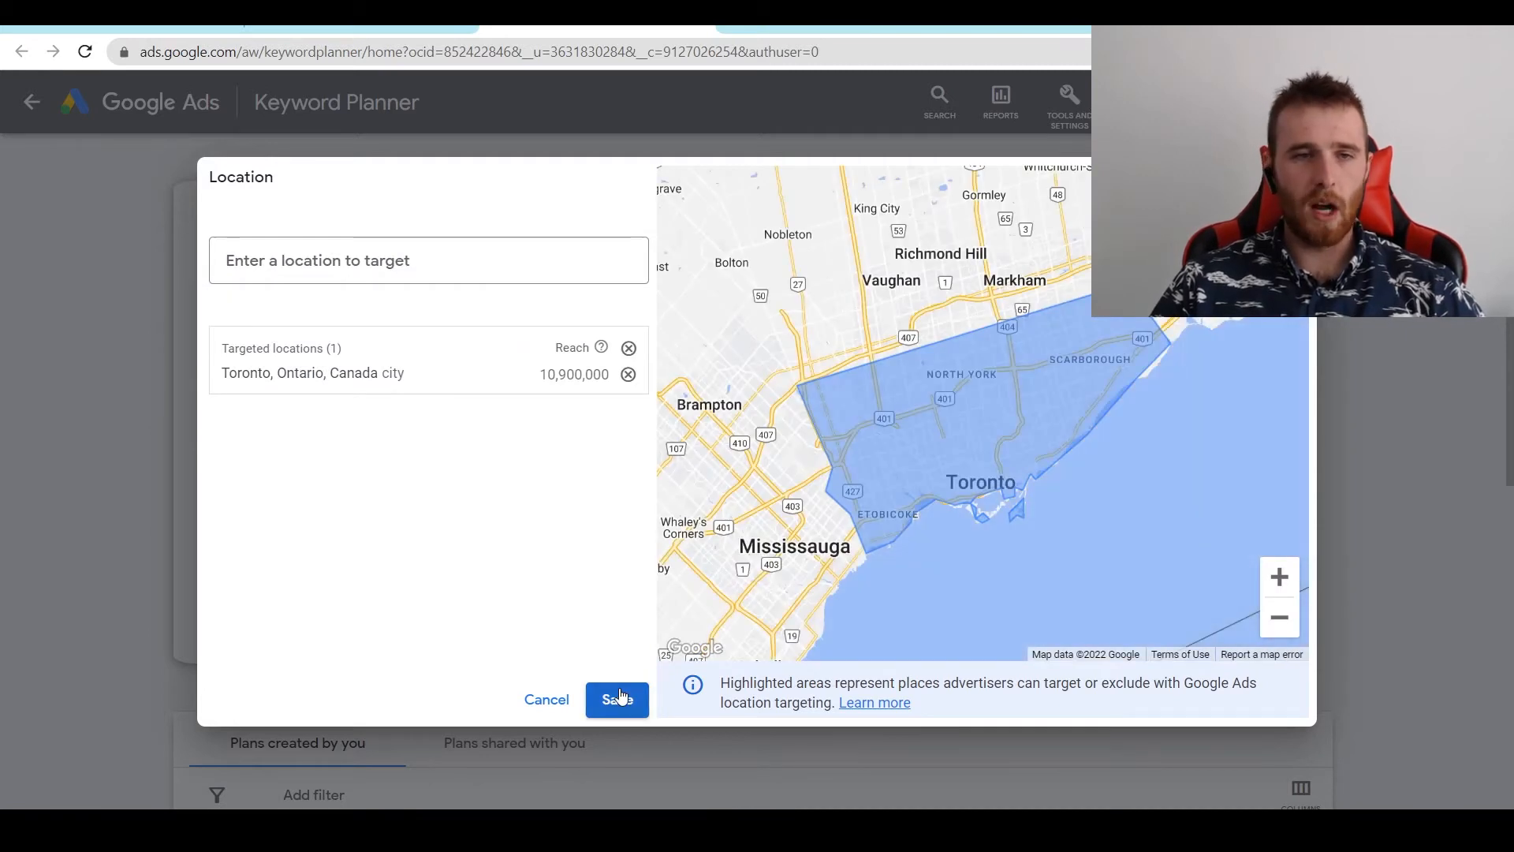
pyautogui.click(617, 700)
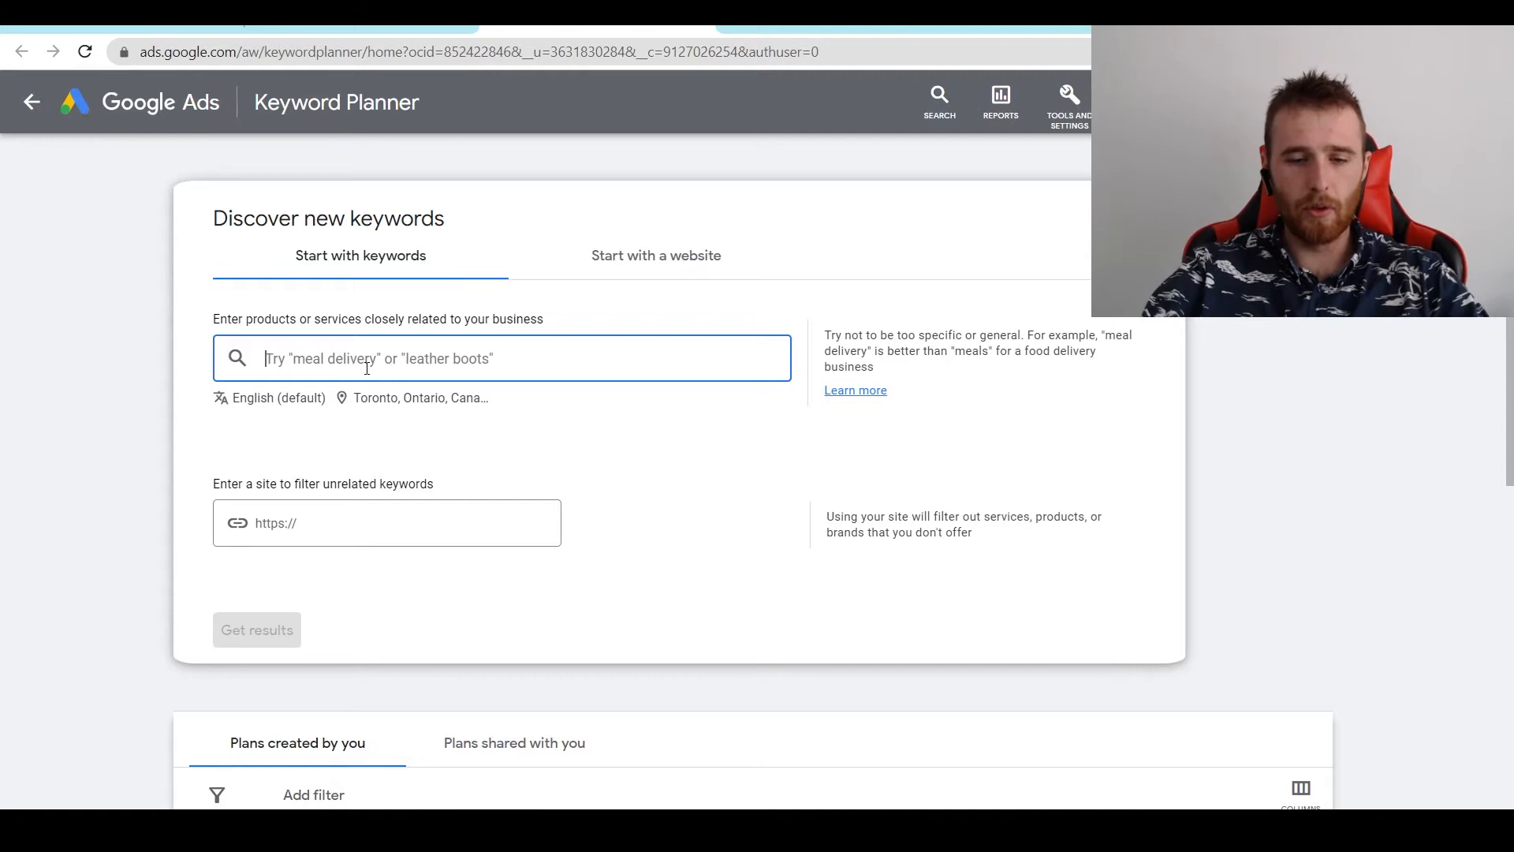
# Enter 'pool installation near me' as the seed keyword and get the keyword ideas
pyautogui.write('pool installa')
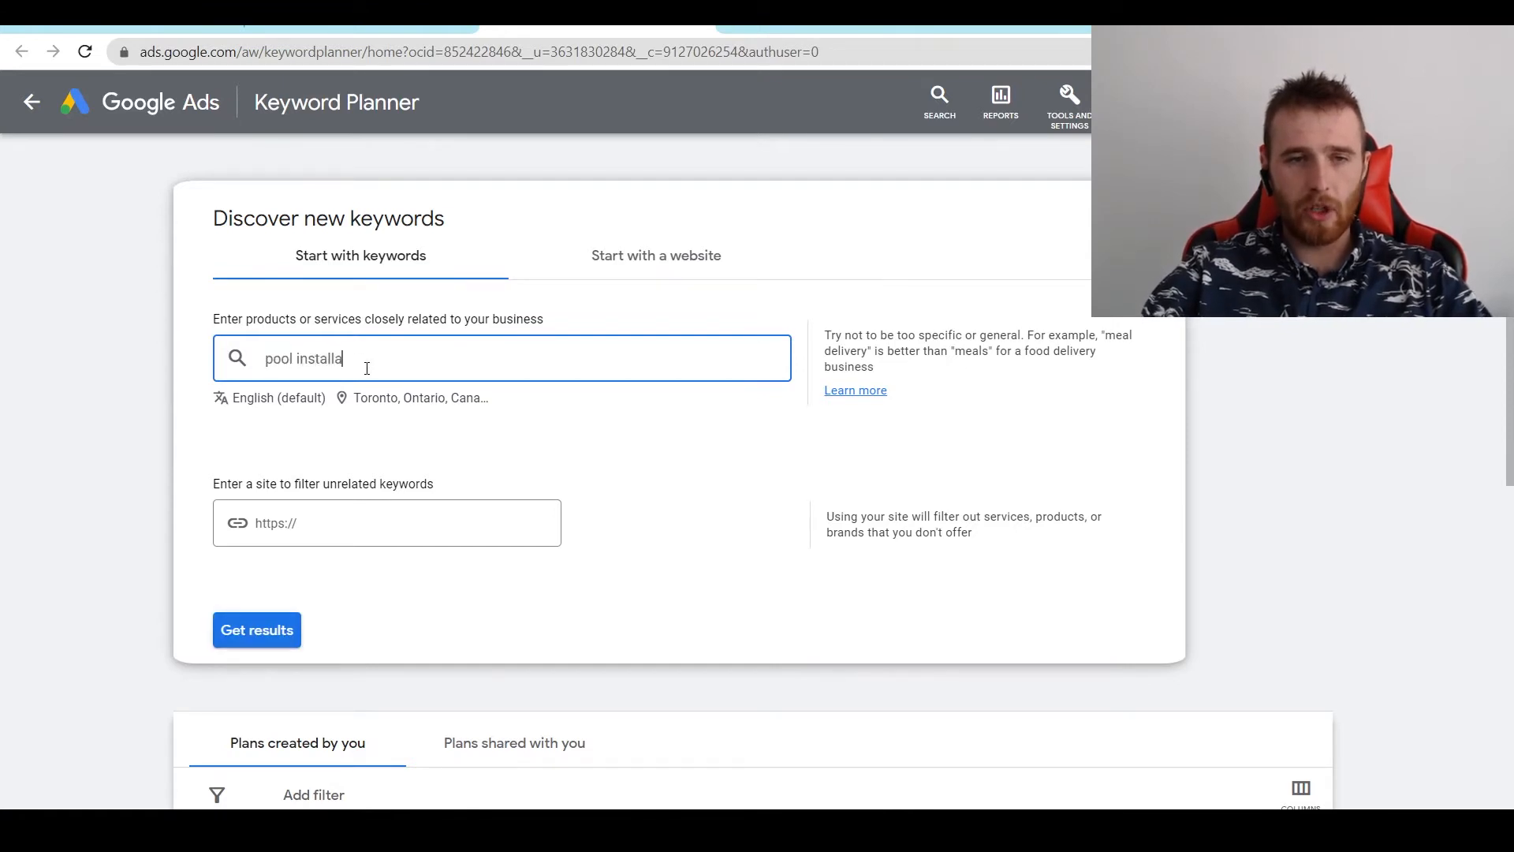
pyautogui.write('tion near')
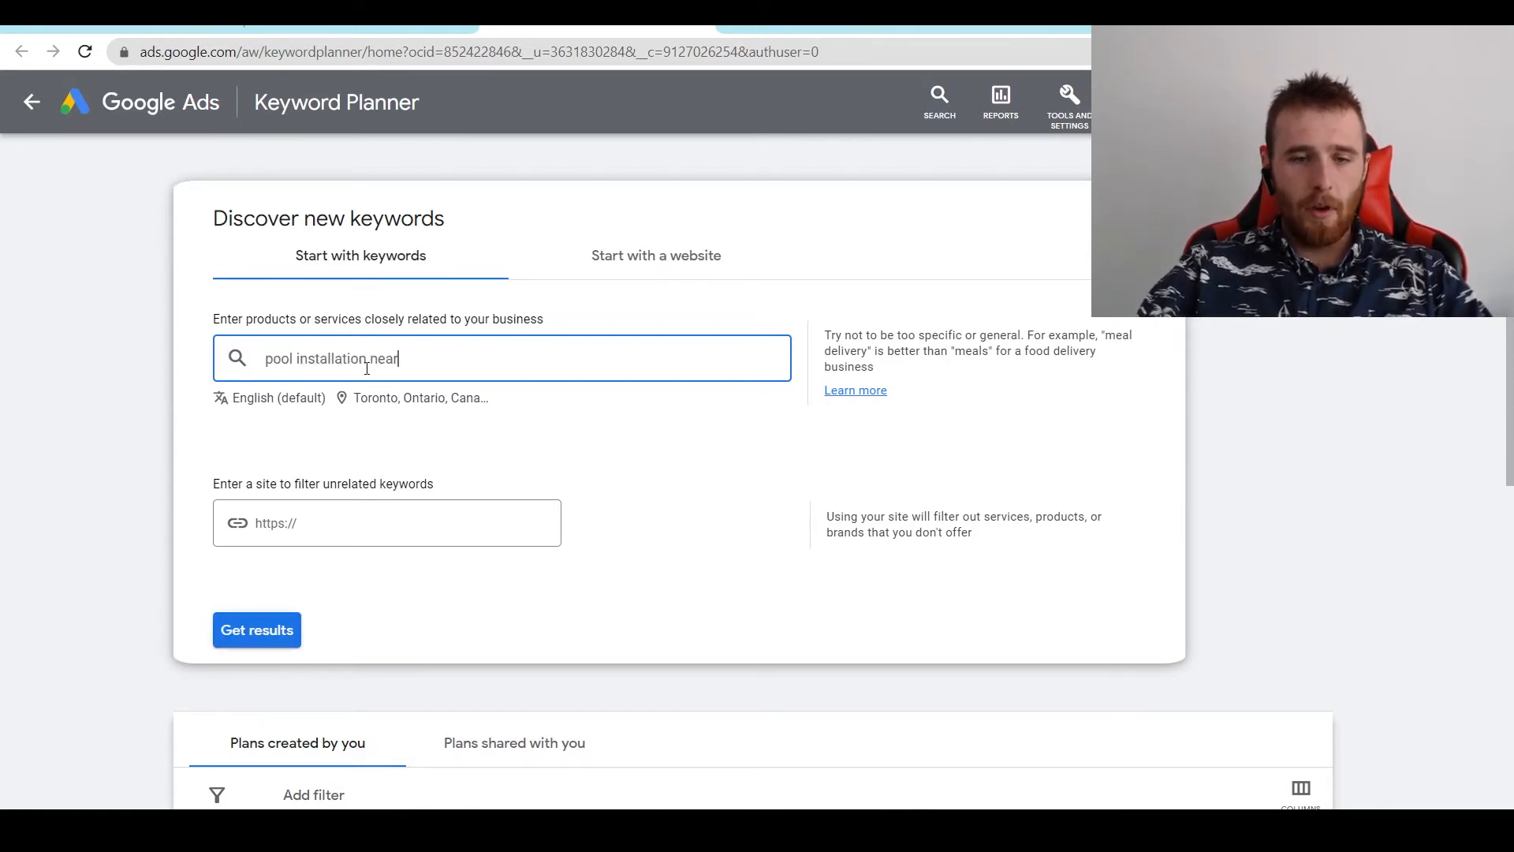
pyautogui.press('Enter')
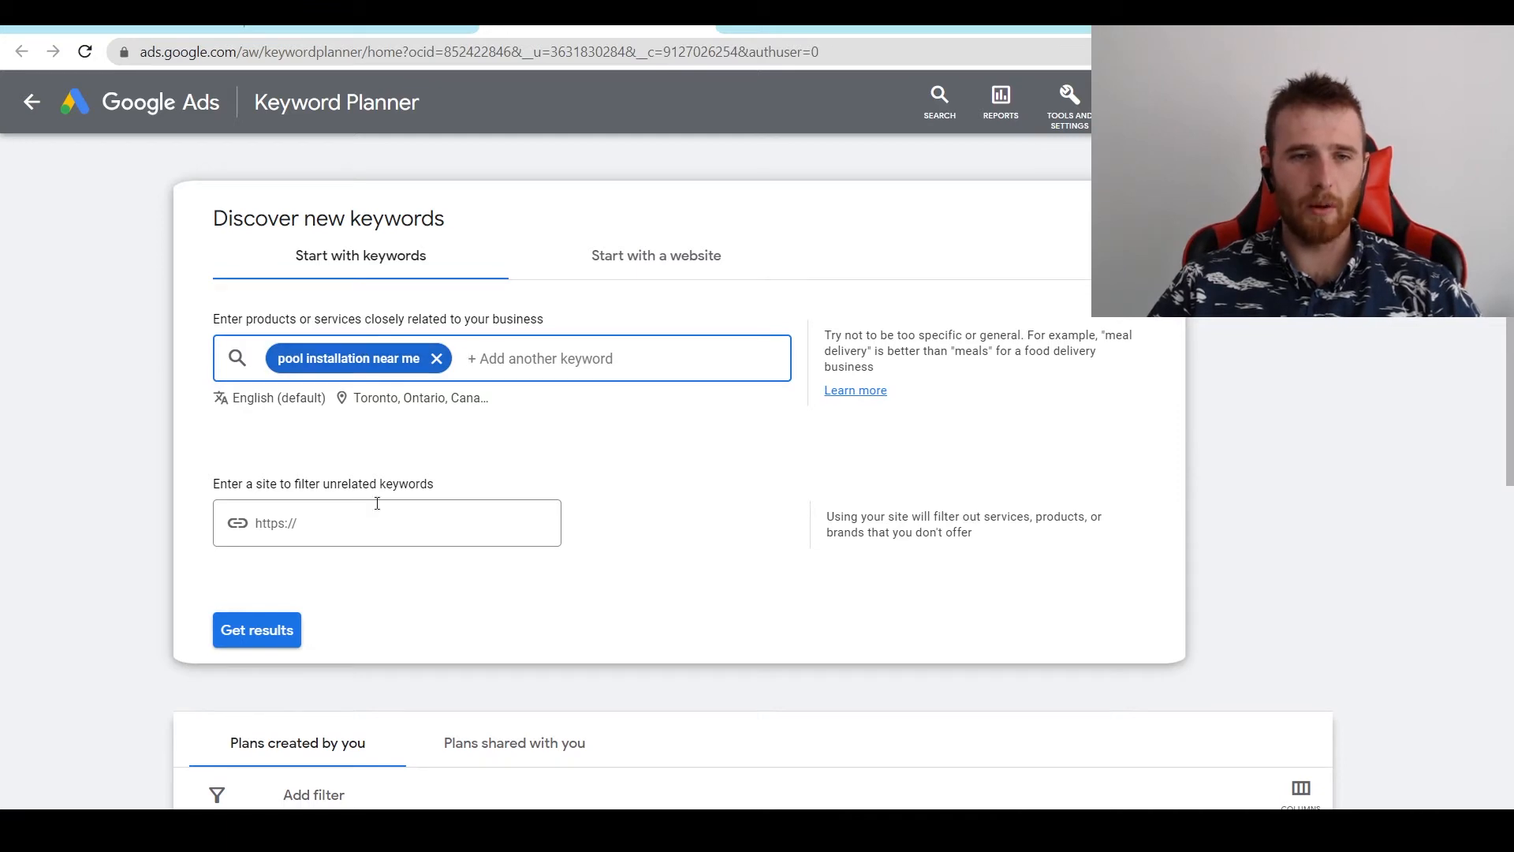
pyautogui.click(256, 631)
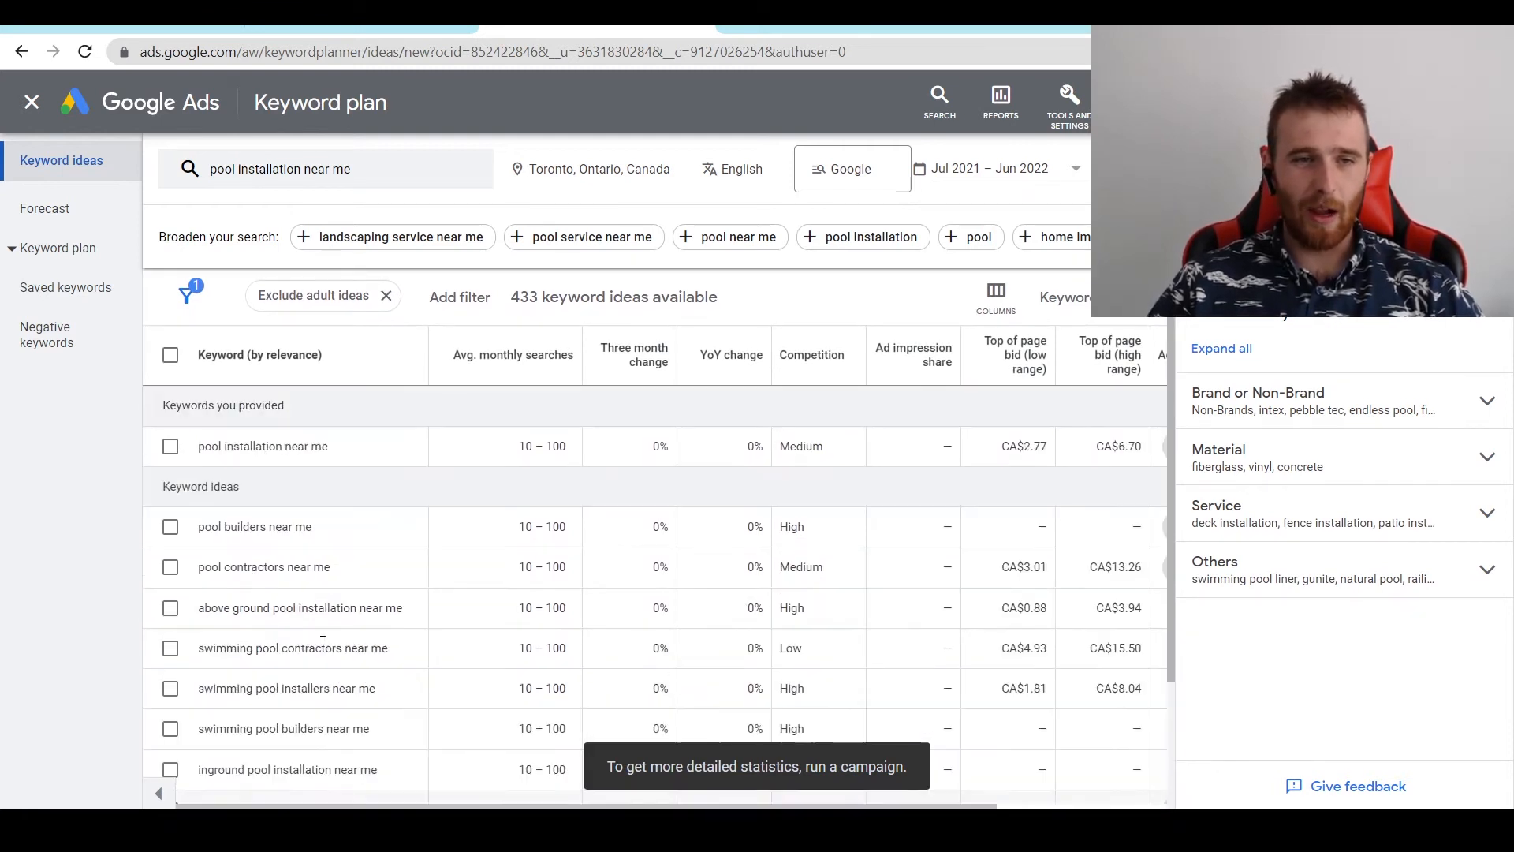
# Review the Toronto keyword ideas and copy the 'pool installation near me' keyword
pyautogui.scroll(-3)
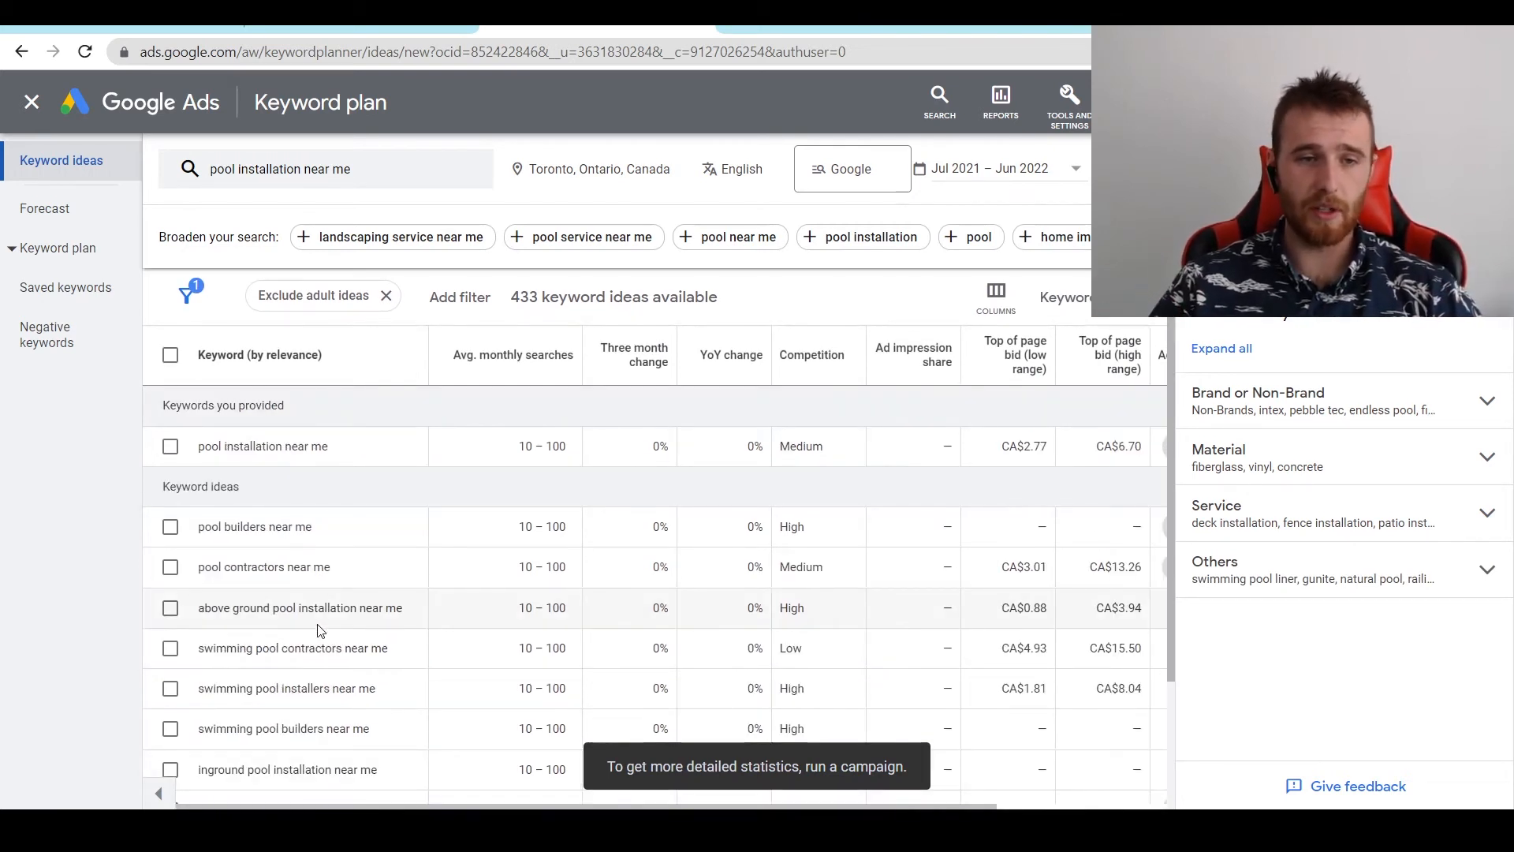
pyautogui.scroll(-3)
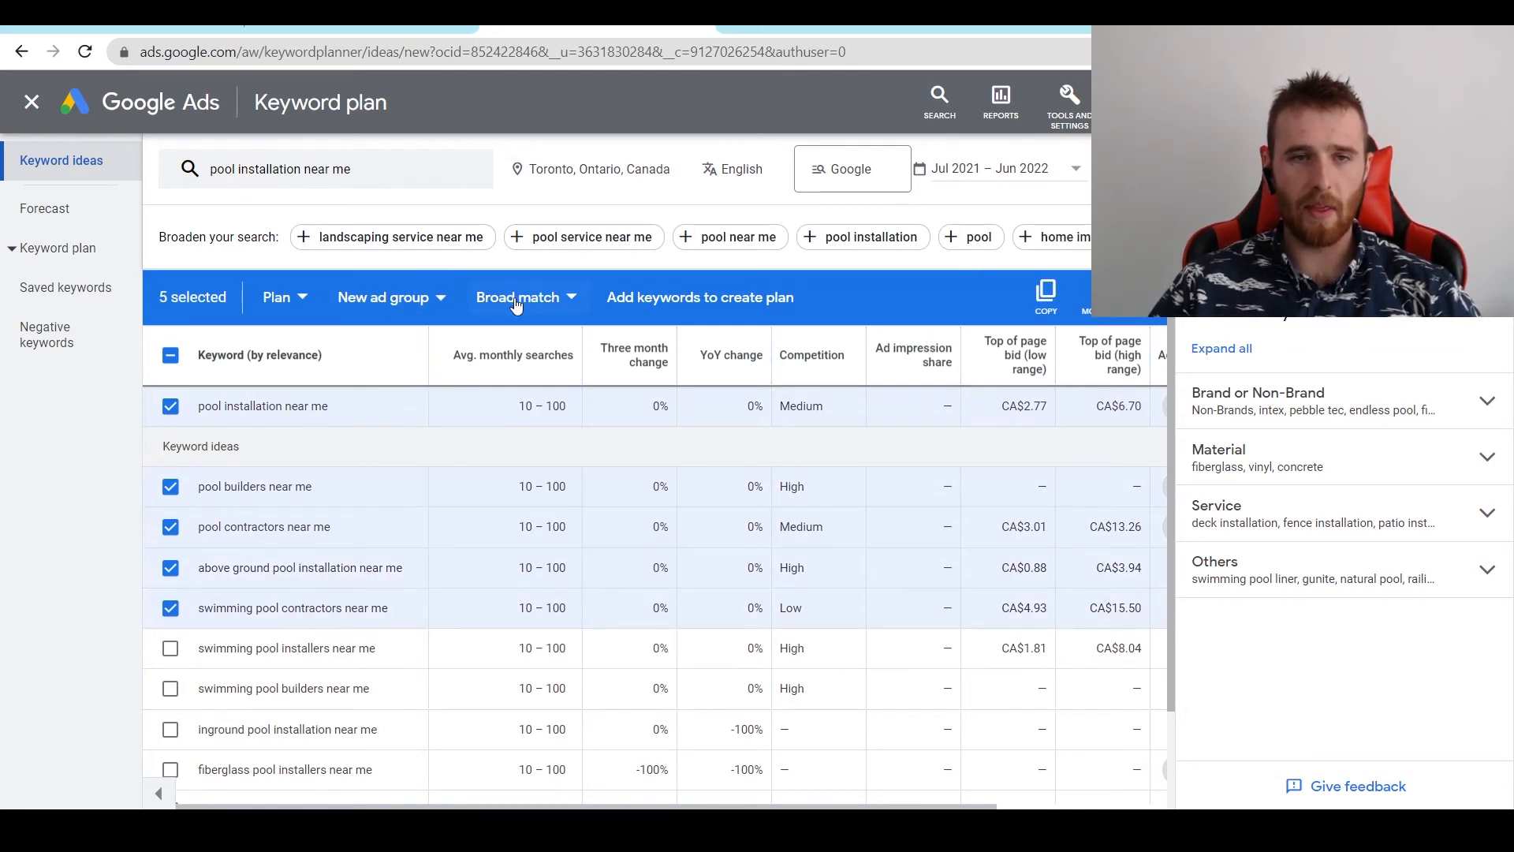
pyautogui.click(527, 296)
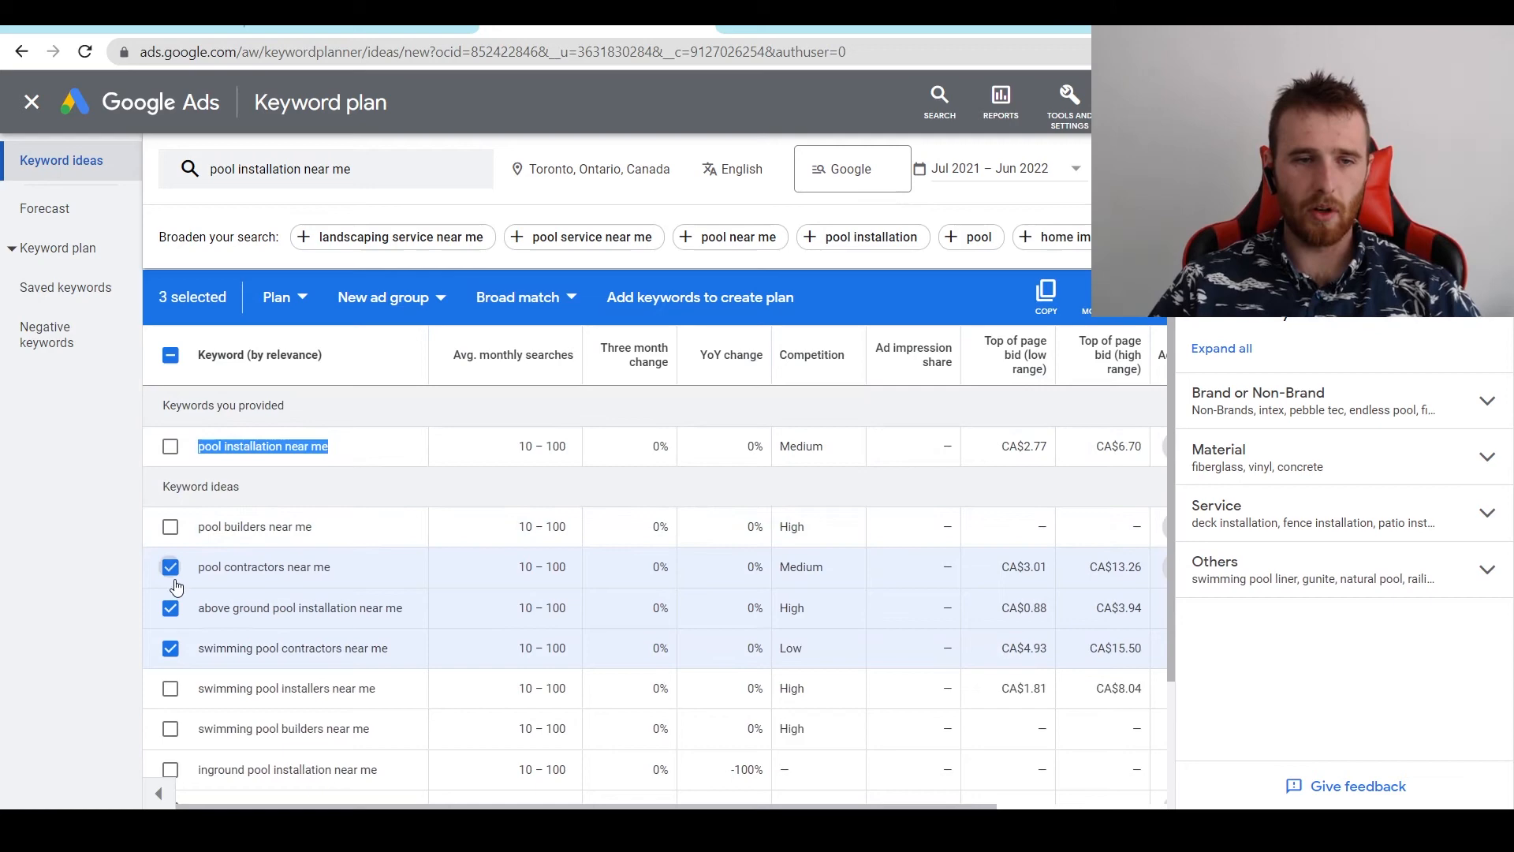
pyautogui.rightClick(262, 447)
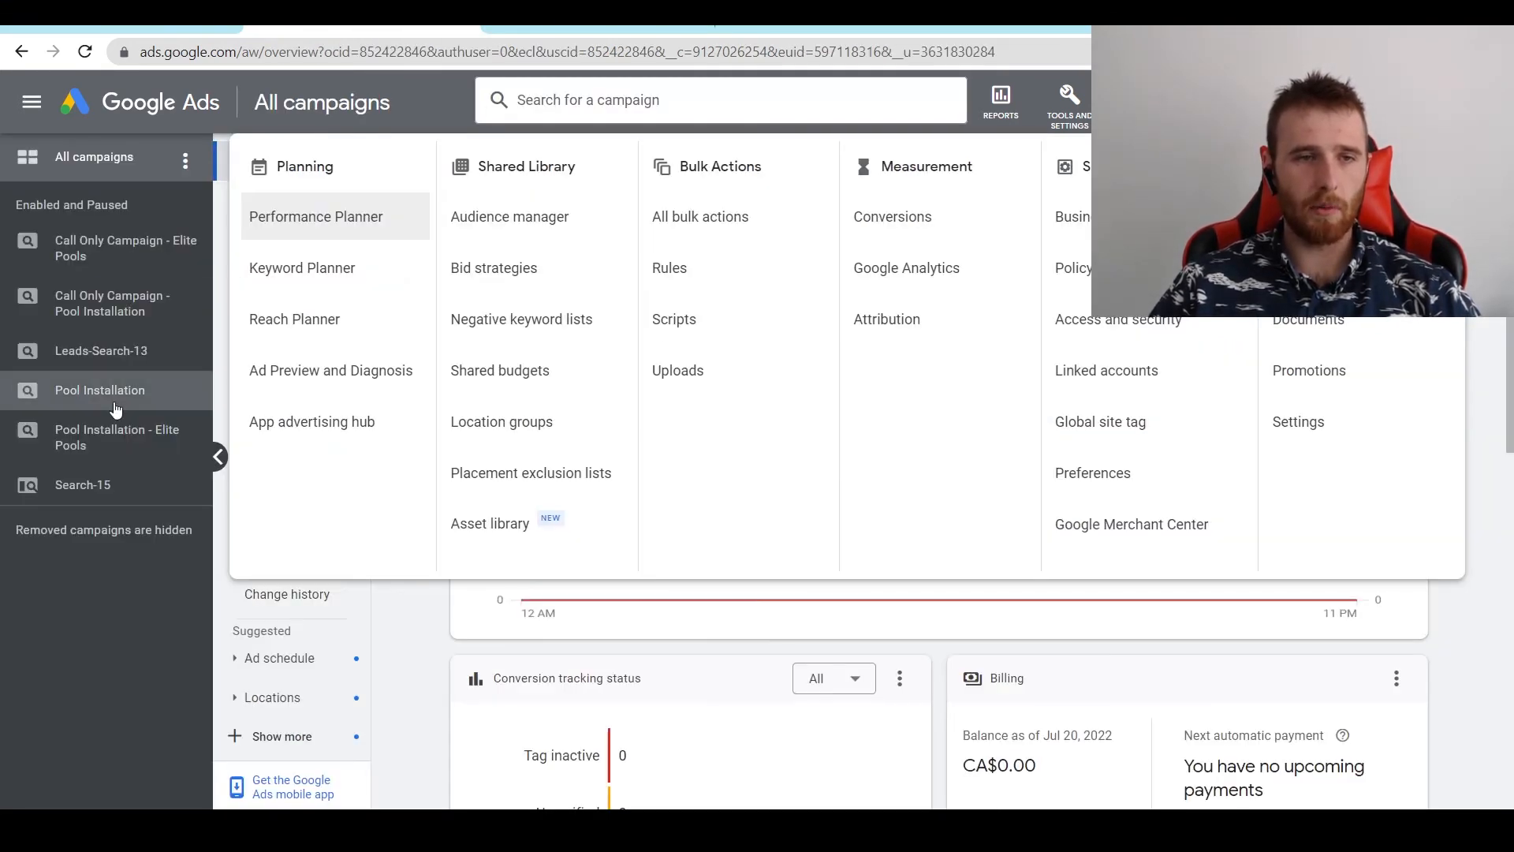
# Add 'pool installation near me' as a new search keyword in the Pool Installation ad group
pyautogui.click(100, 390)
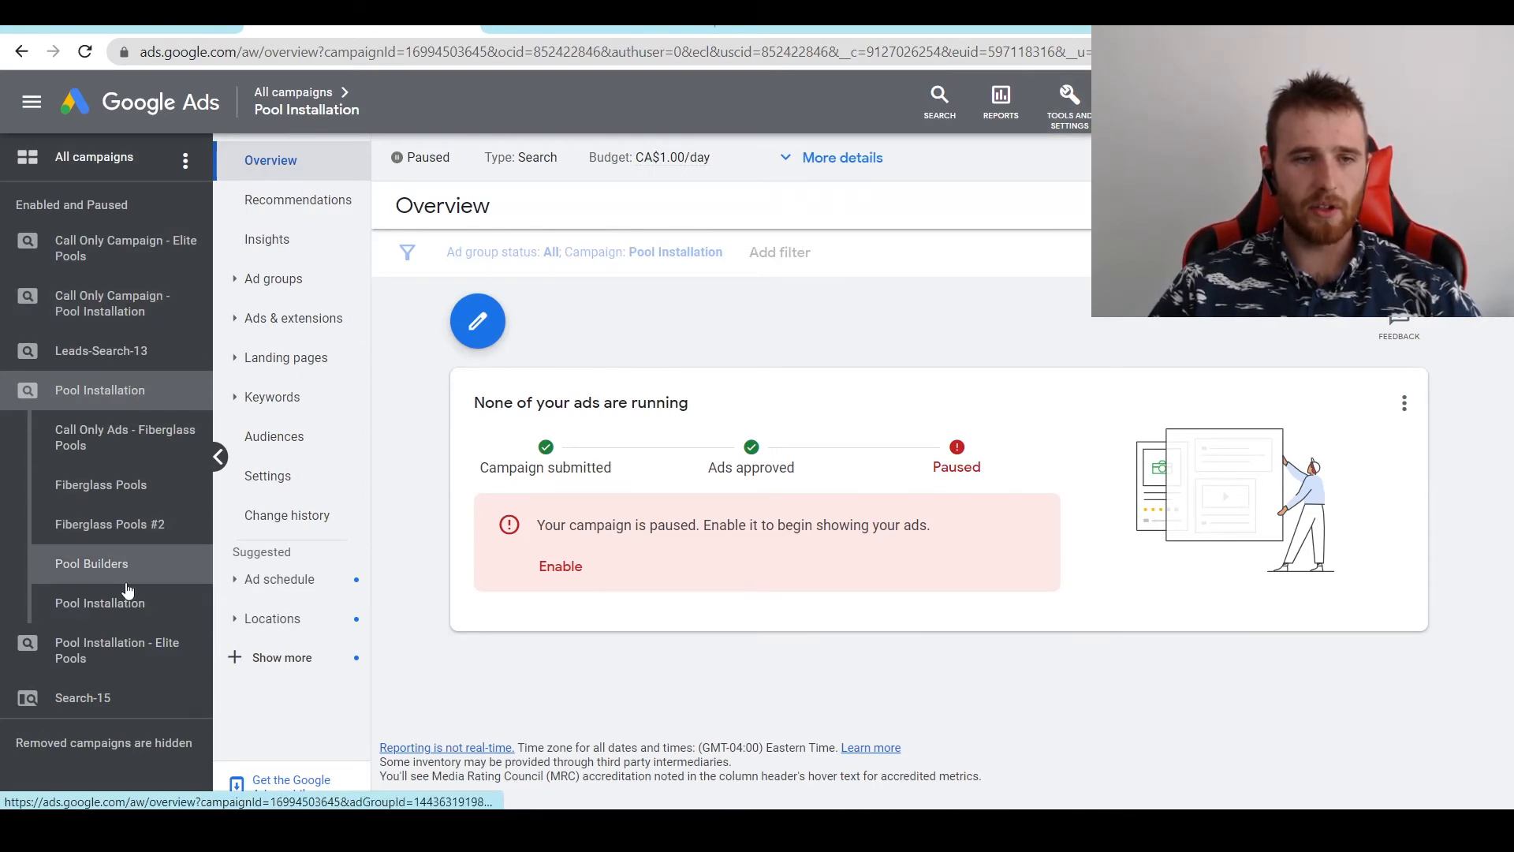
pyautogui.click(99, 603)
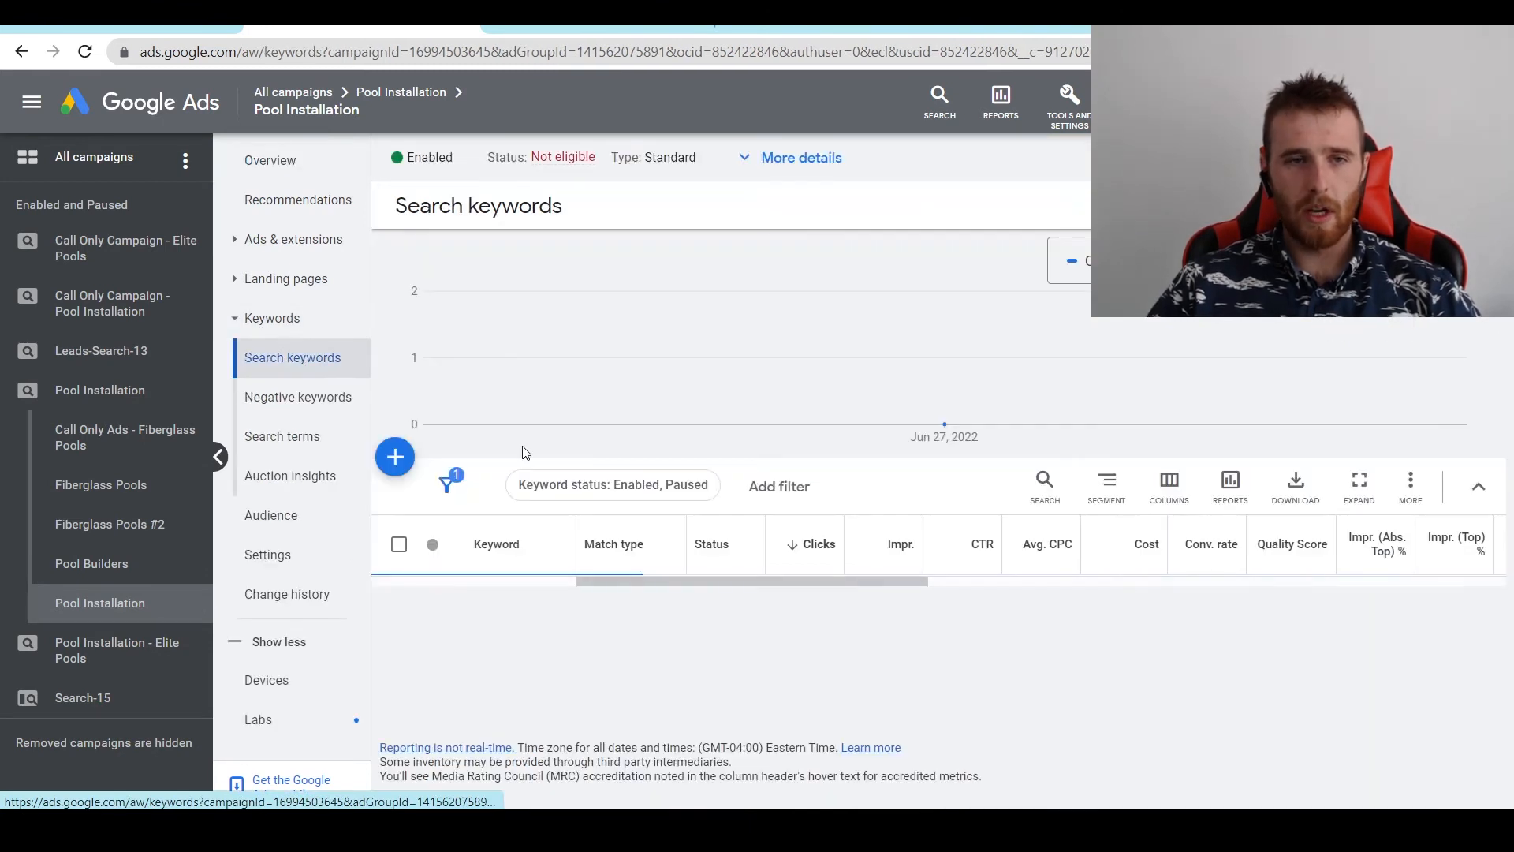
pyautogui.click(395, 456)
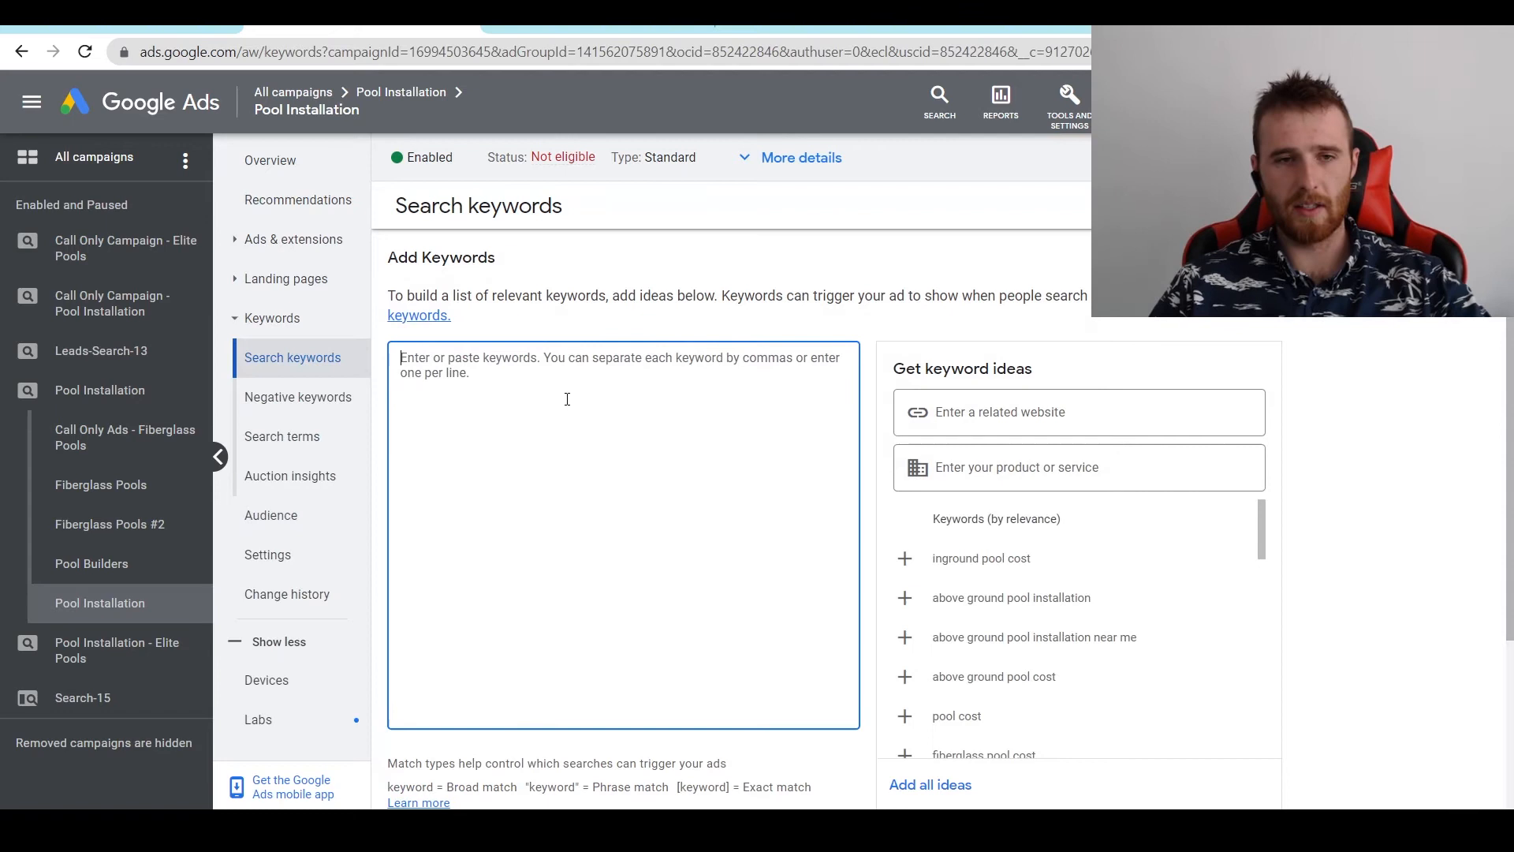
pyautogui.write('pool installation near me')
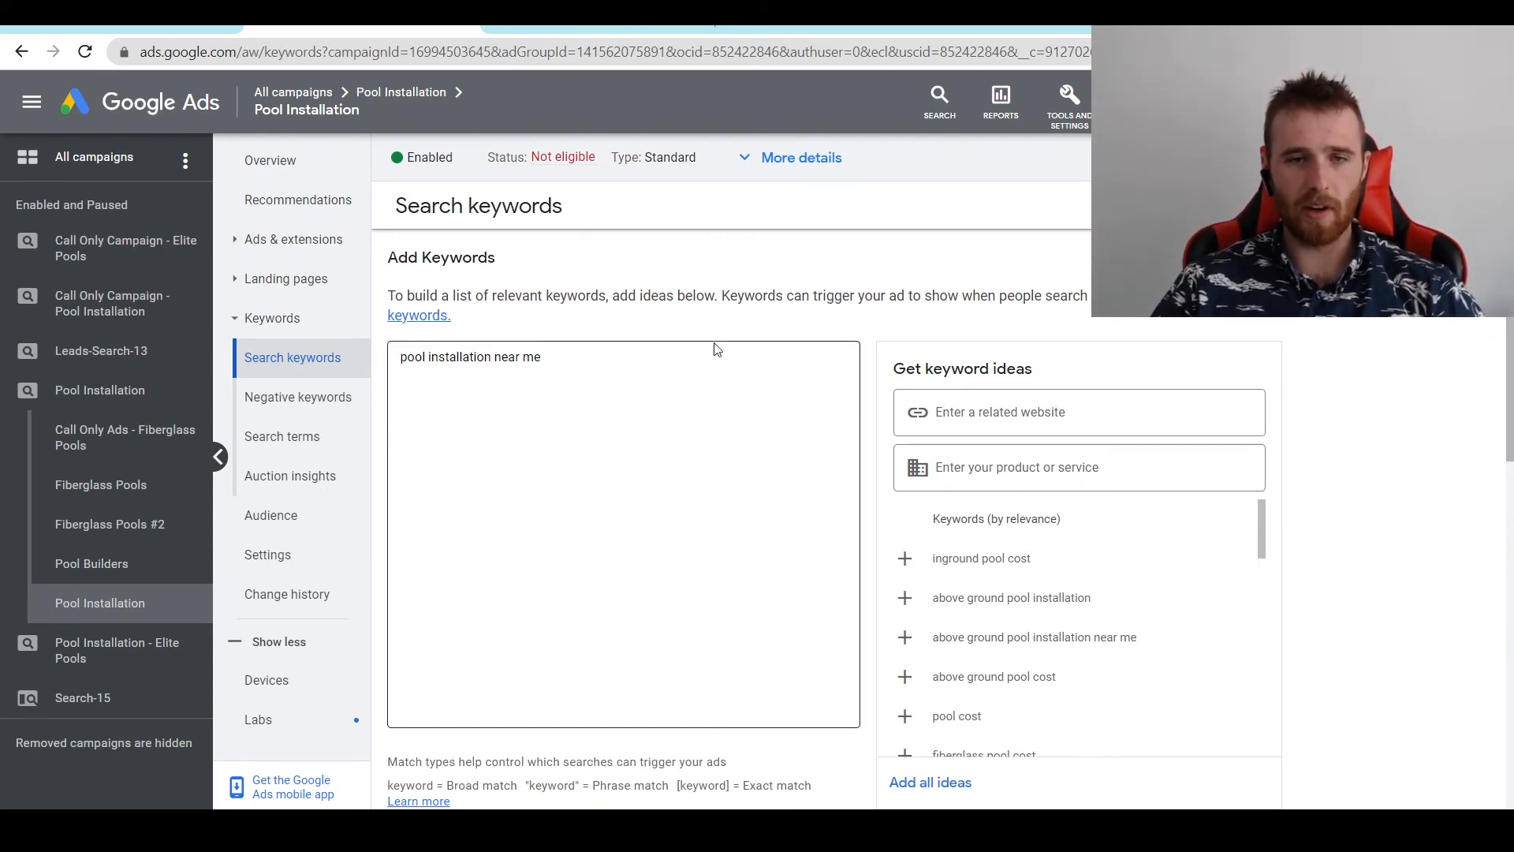
pyautogui.scroll(-3)
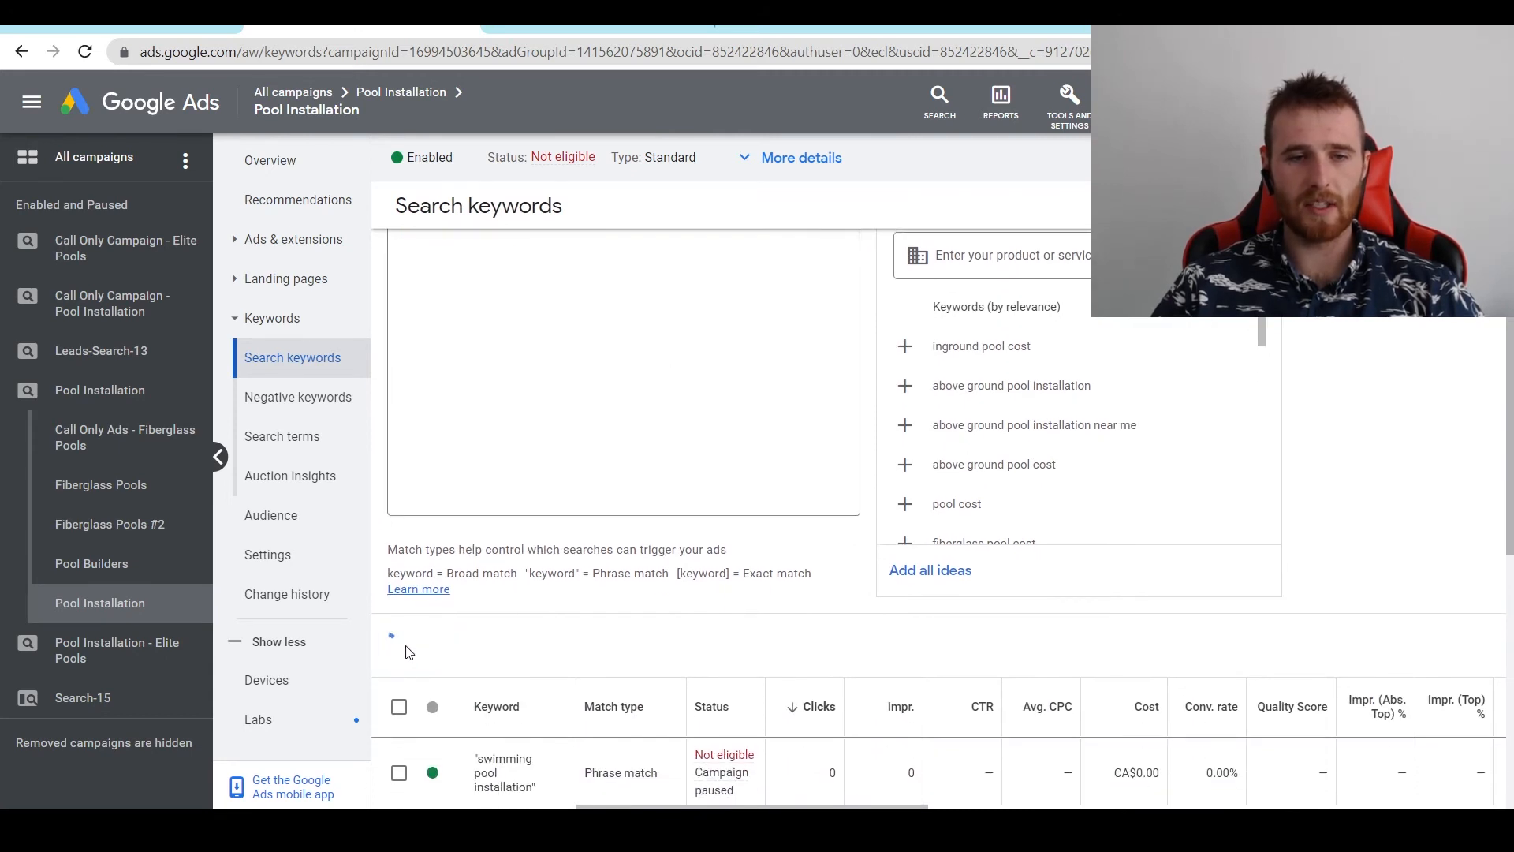